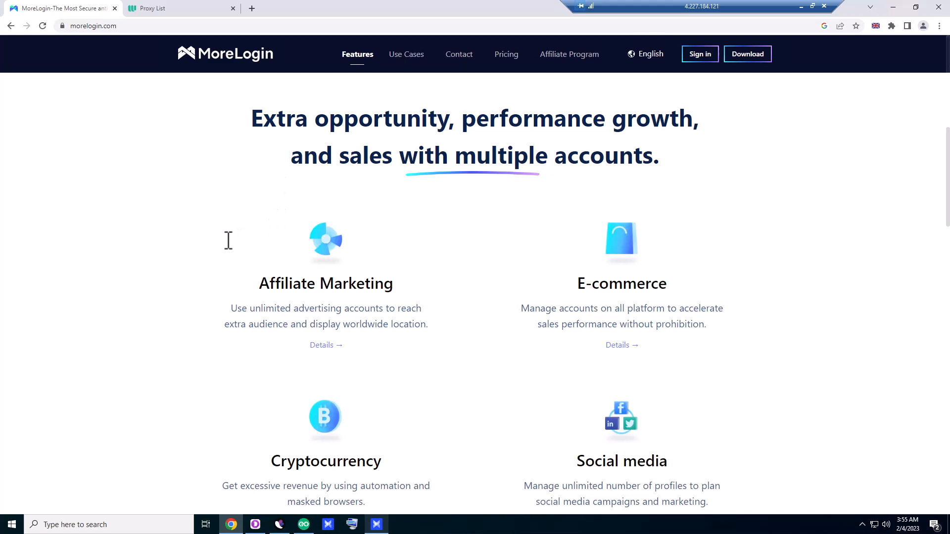
pyautogui.moveTo(435, 347)
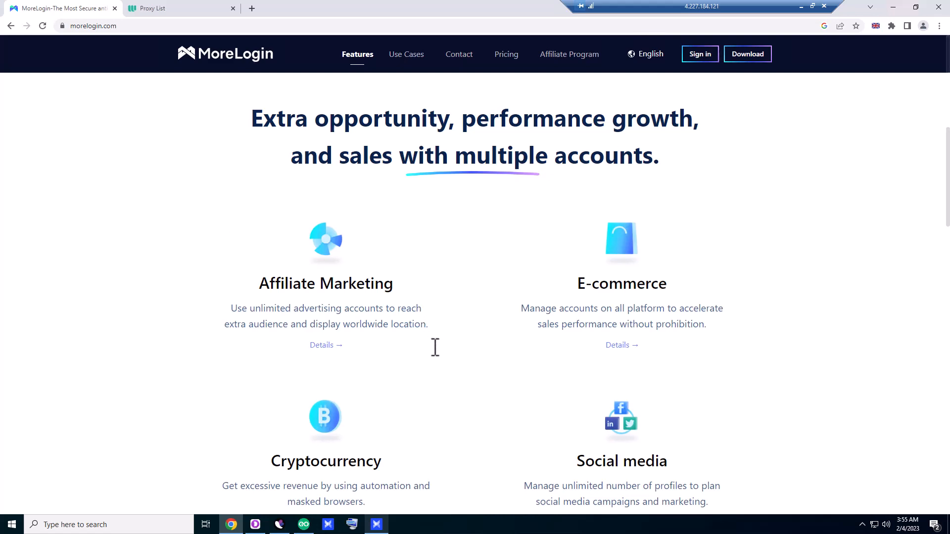
# Scroll the MoreLogin homepage and open the full Use Cases page via 'See more'
pyautogui.scroll(-3)
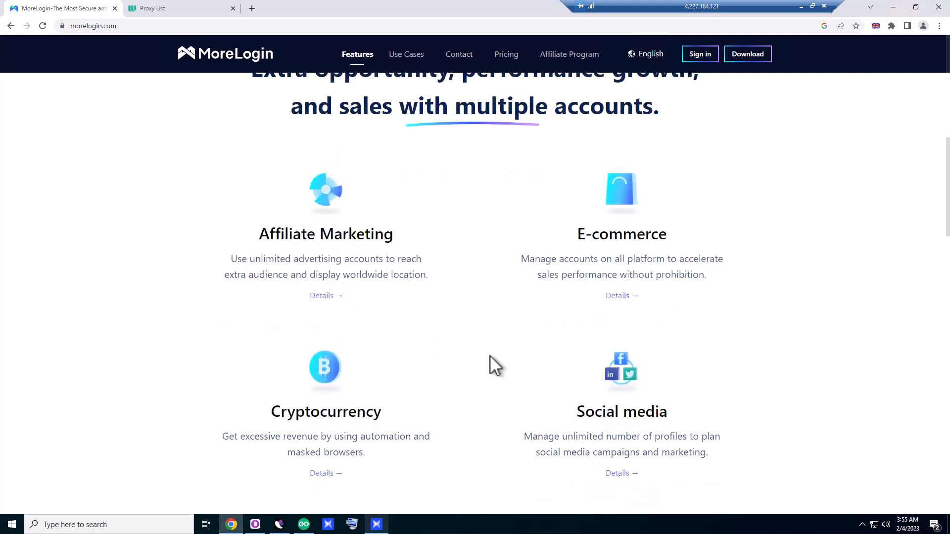
pyautogui.scroll(-3)
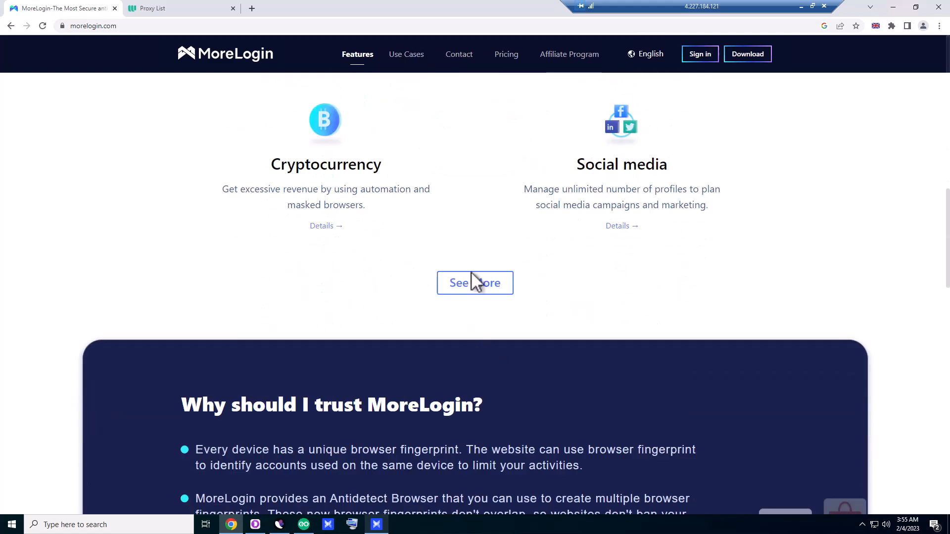
pyautogui.click(475, 283)
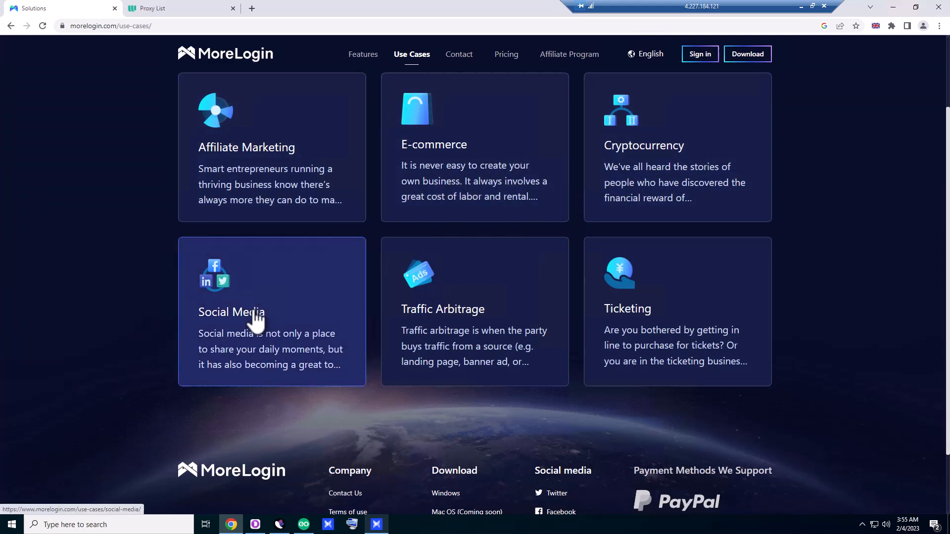
pyautogui.moveTo(453, 352)
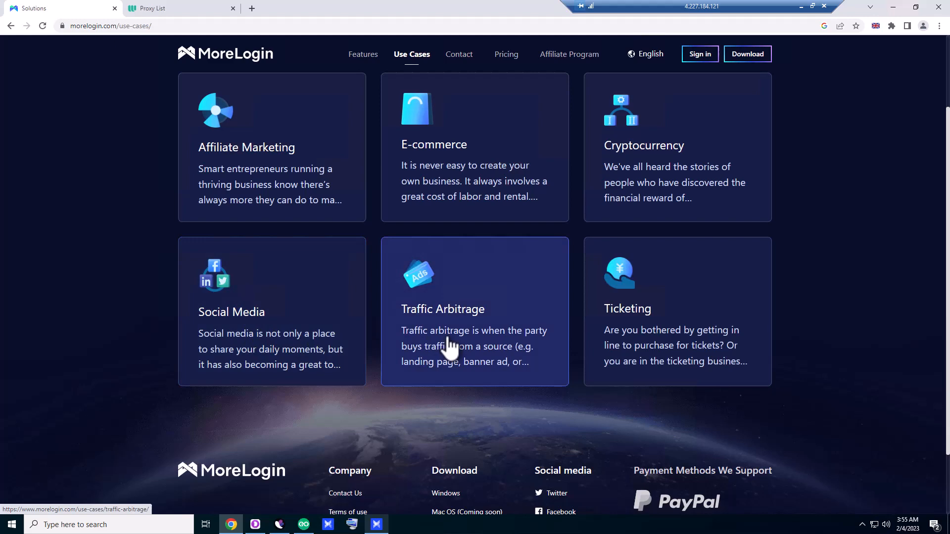
pyautogui.scroll(-3)
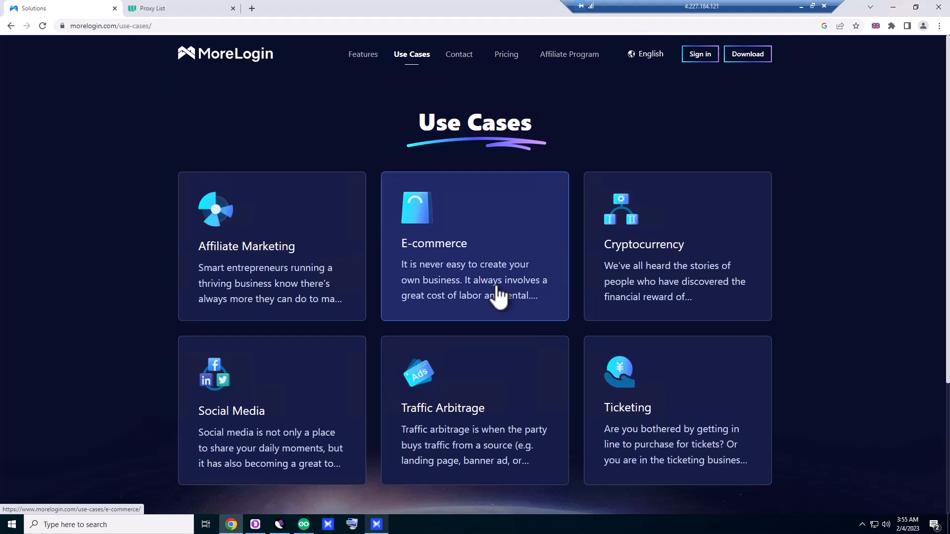
pyautogui.moveTo(515, 59)
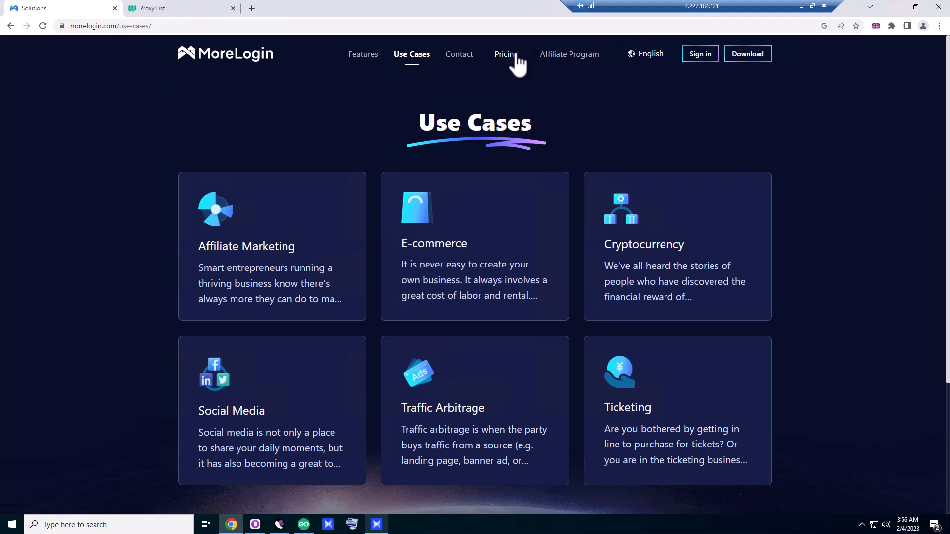
# Go to Pricing and look through the Free $0, Base $9 and Custom plans
pyautogui.click(506, 55)
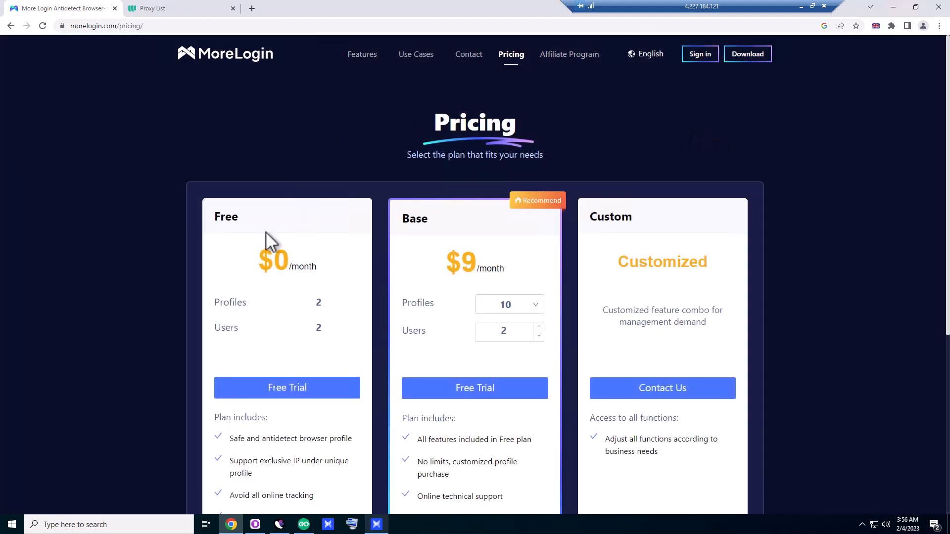
pyautogui.moveTo(168, 398)
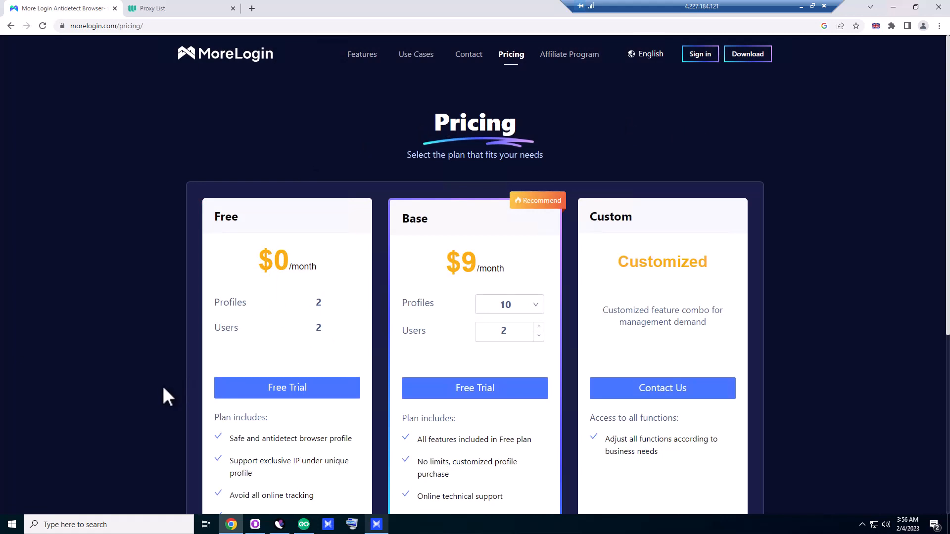
pyautogui.moveTo(325, 328)
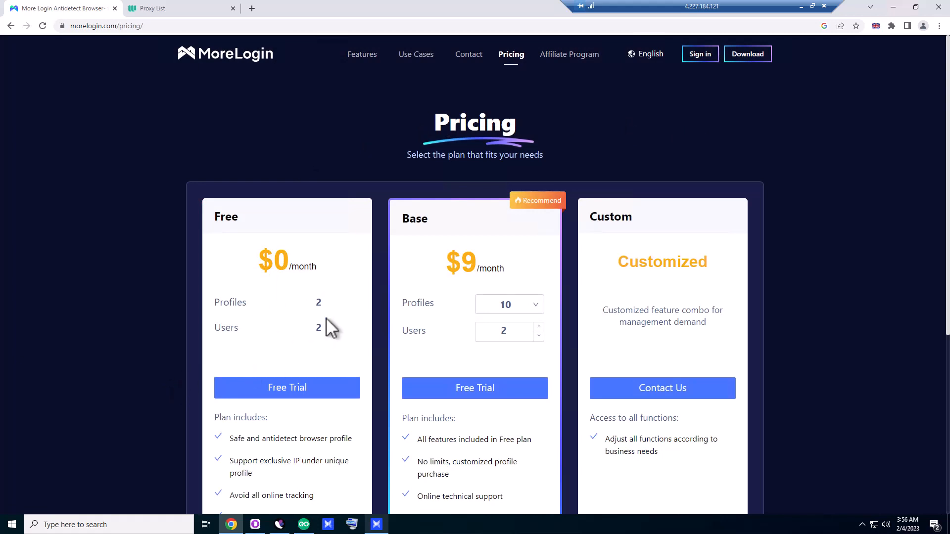
pyautogui.scroll(-3)
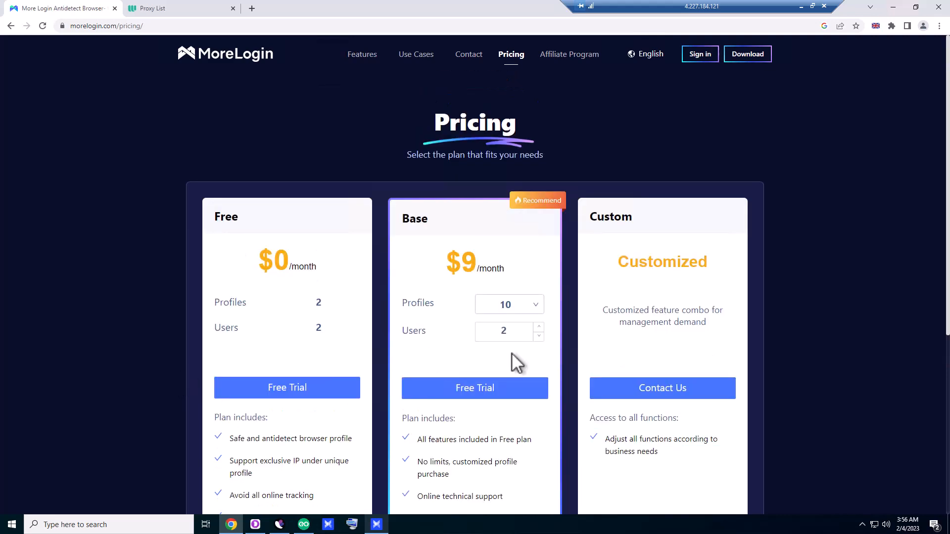
pyautogui.moveTo(464, 358)
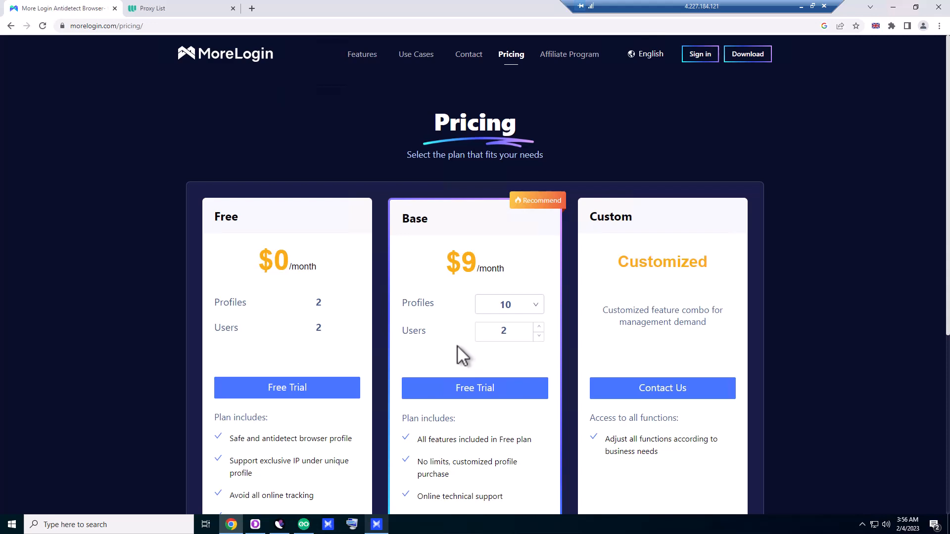
pyautogui.scroll(-3)
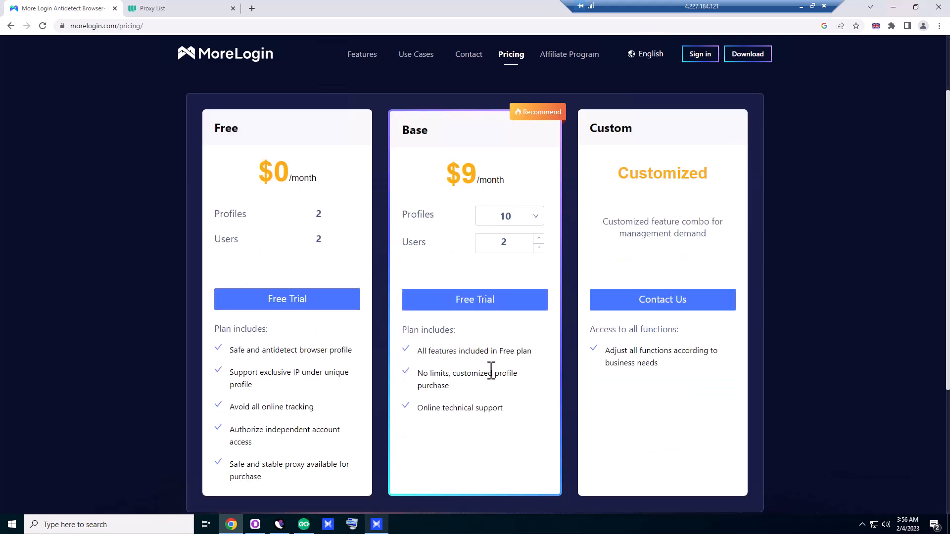
pyautogui.moveTo(433, 355)
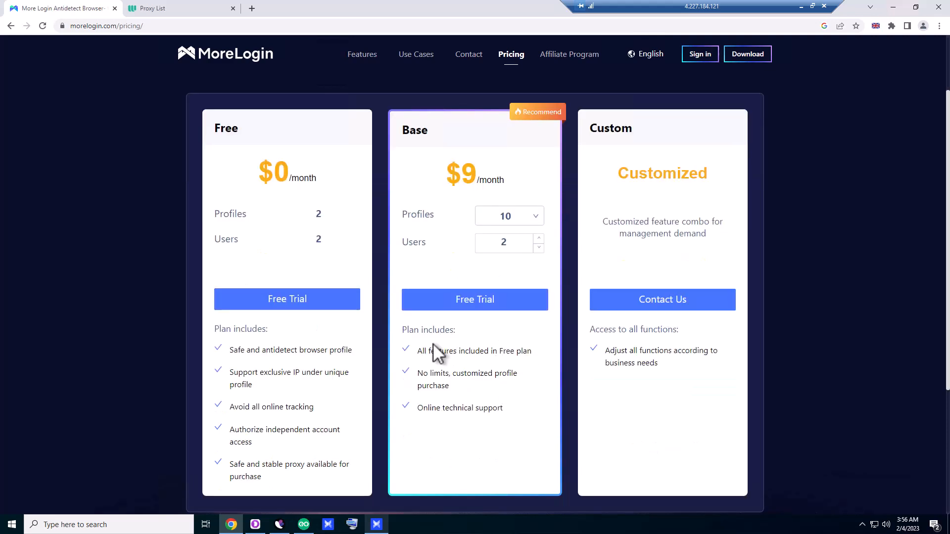
pyautogui.moveTo(305, 199)
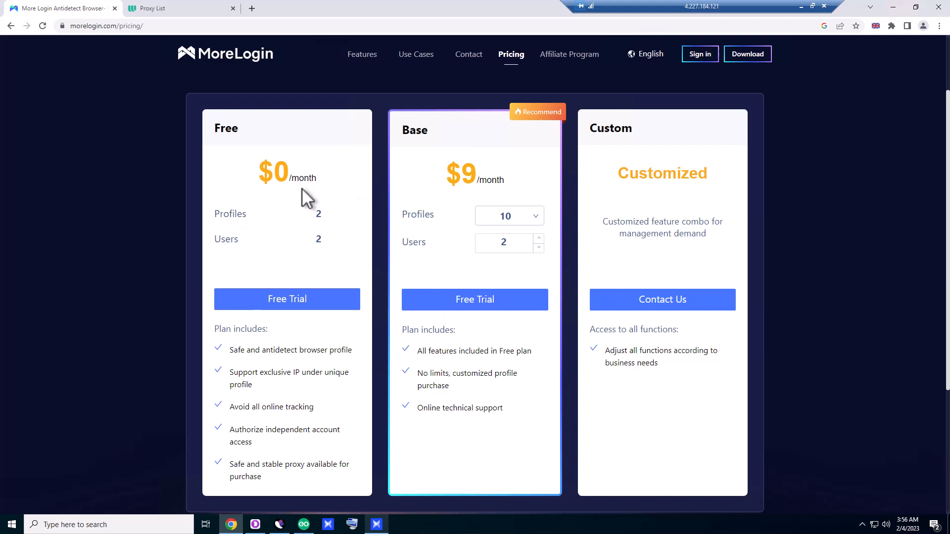
pyautogui.scroll(-3)
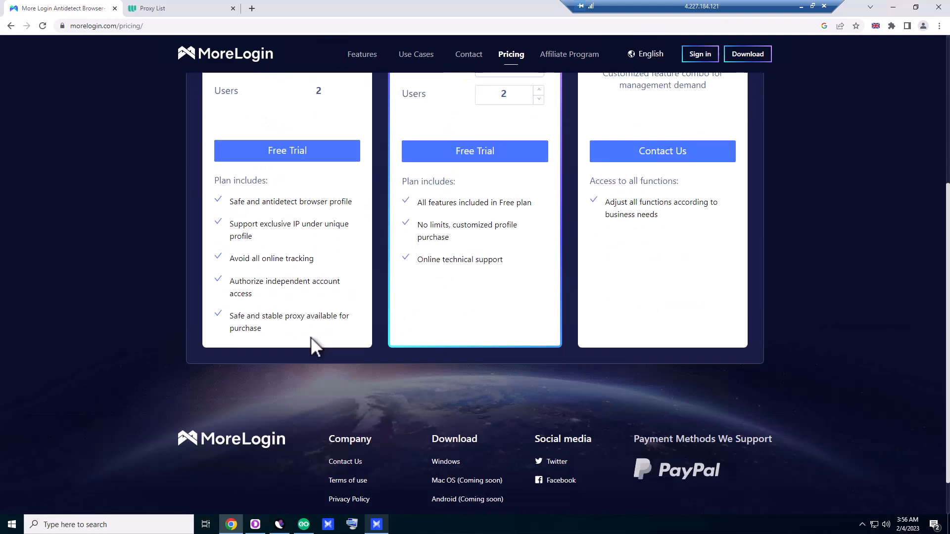
pyautogui.scroll(3)
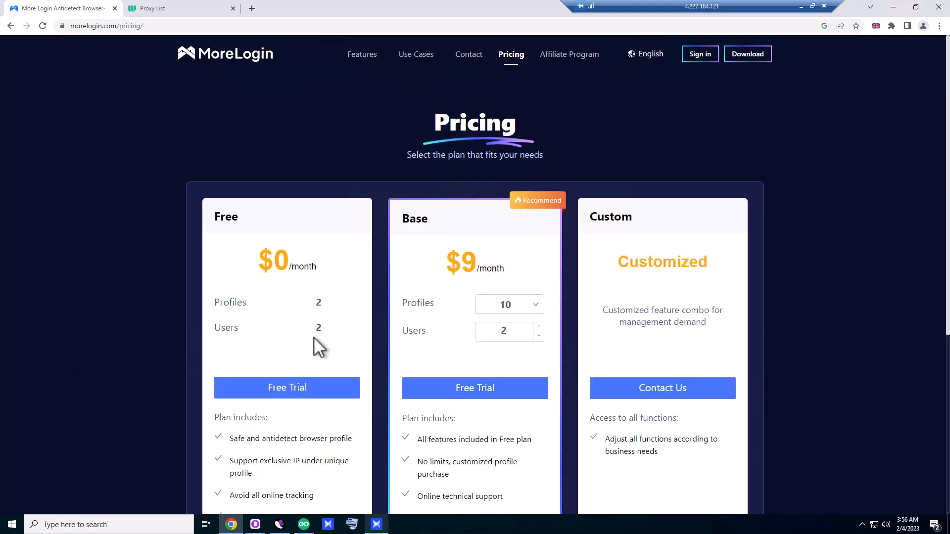
pyautogui.moveTo(816, 147)
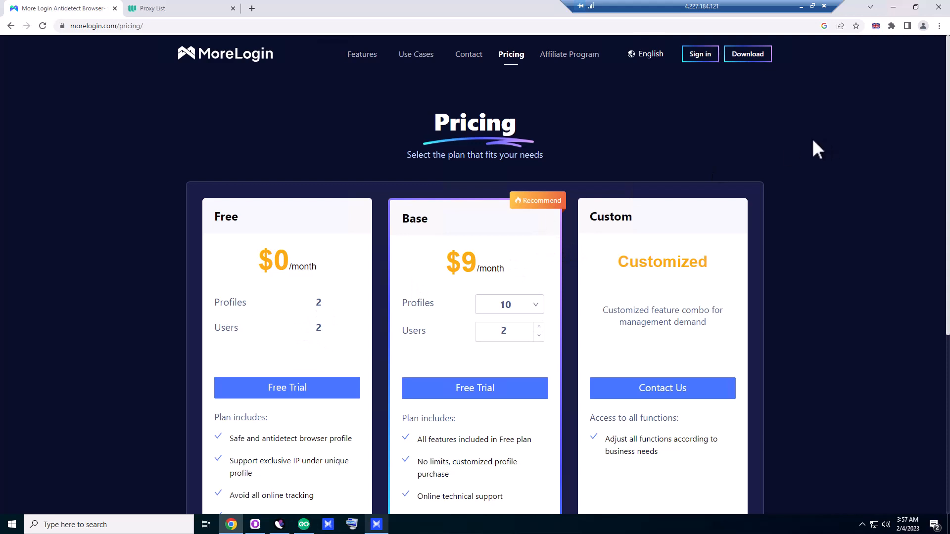
pyautogui.moveTo(700, 54)
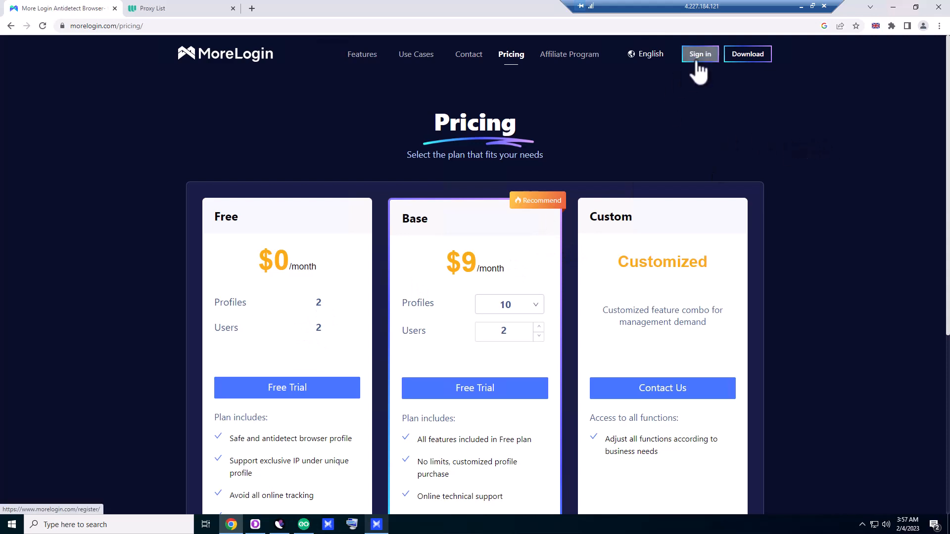
pyautogui.moveTo(747, 59)
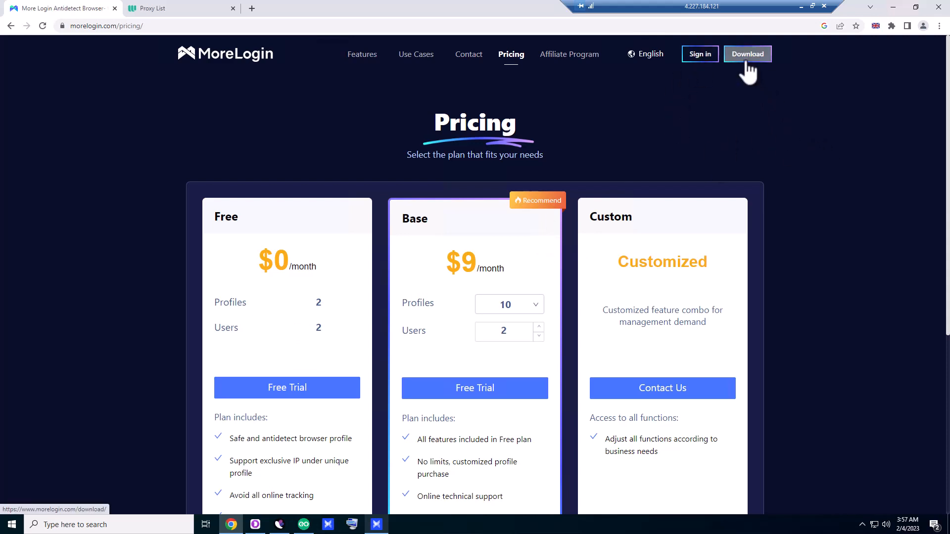
pyautogui.moveTo(704, 138)
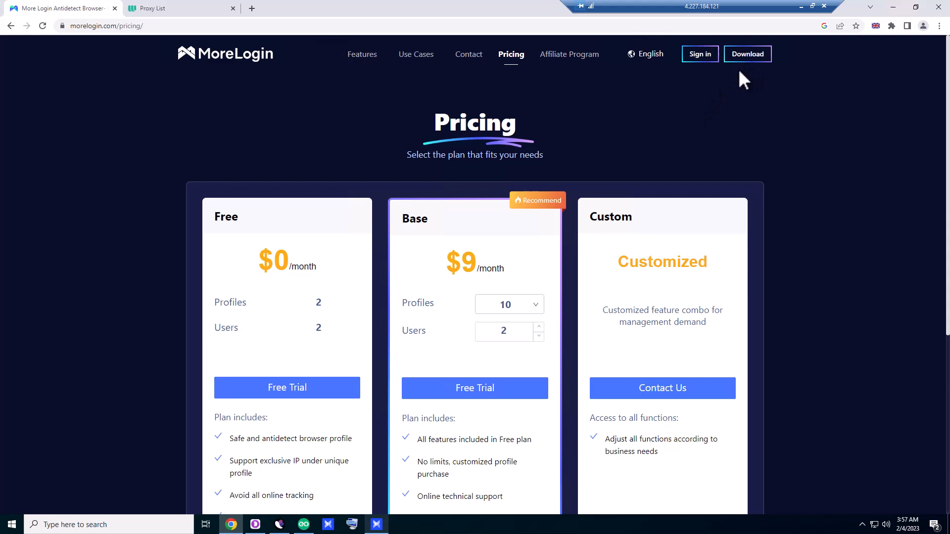
pyautogui.moveTo(777, 171)
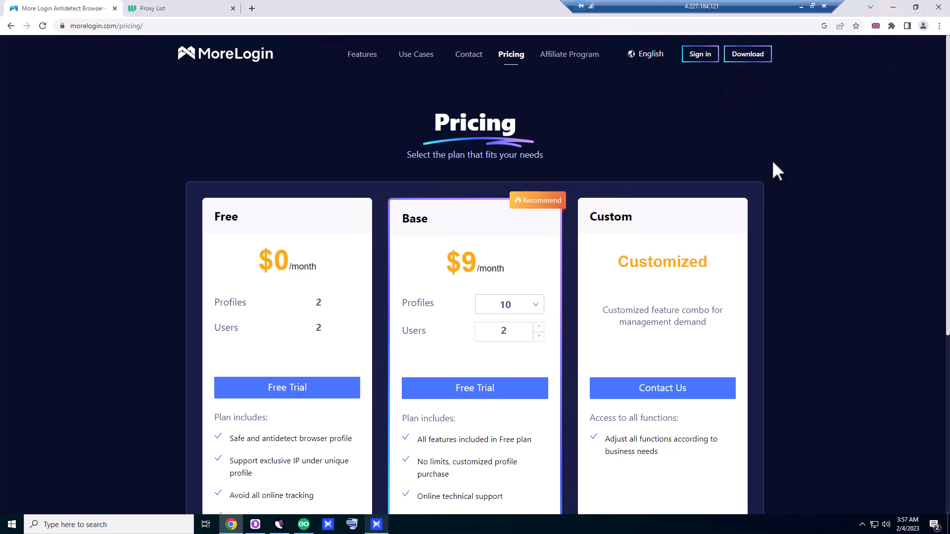
pyautogui.moveTo(860, 27)
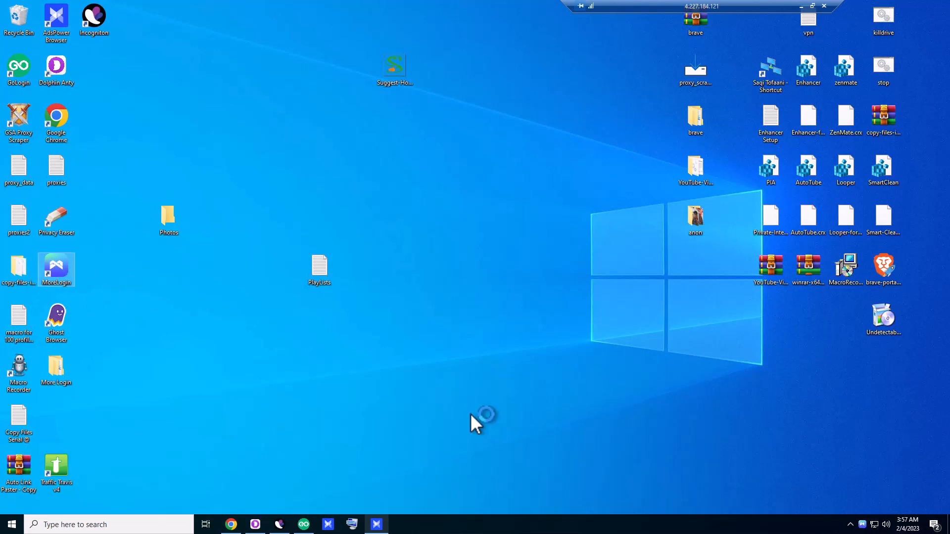
# Launch the MoreLogin desktop app, inspect the registration form, then return to login
pyautogui.doubleClick(56, 266)
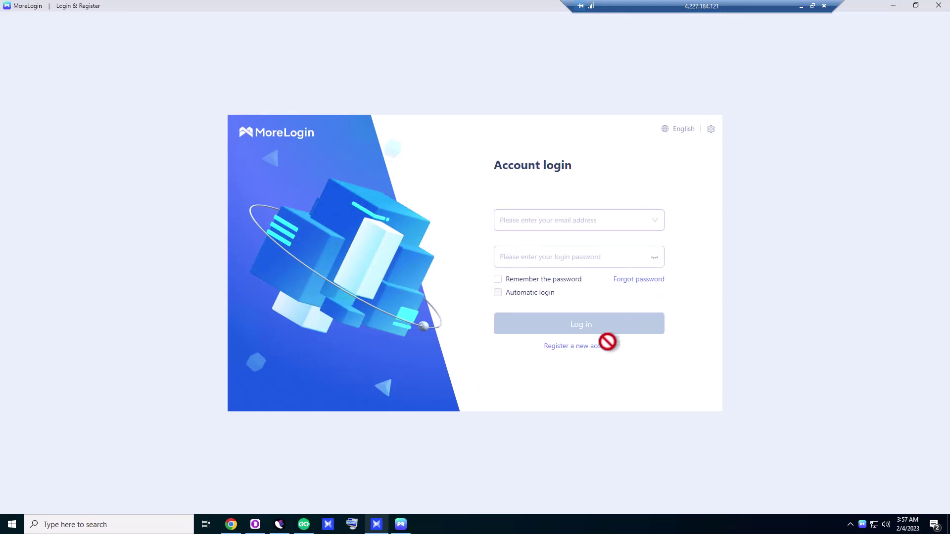
pyautogui.click(572, 346)
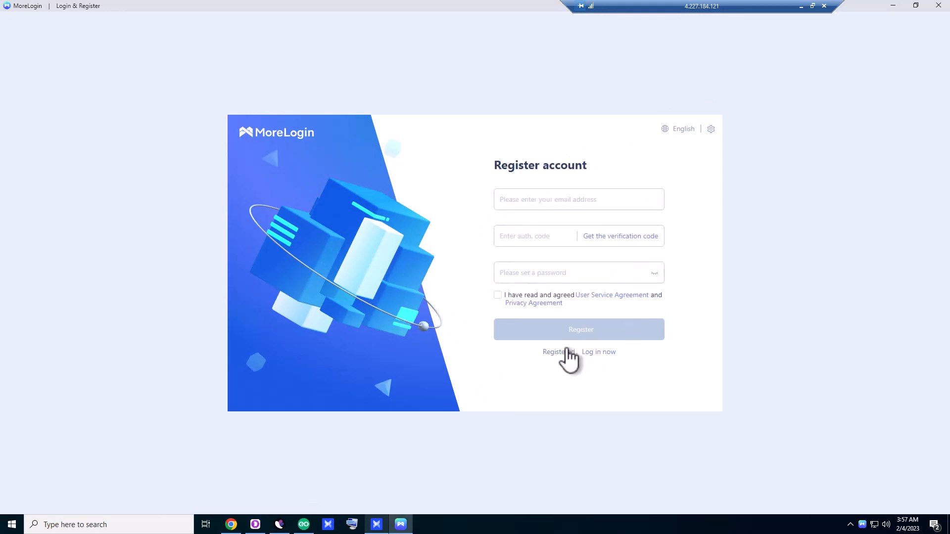
pyautogui.click(579, 199)
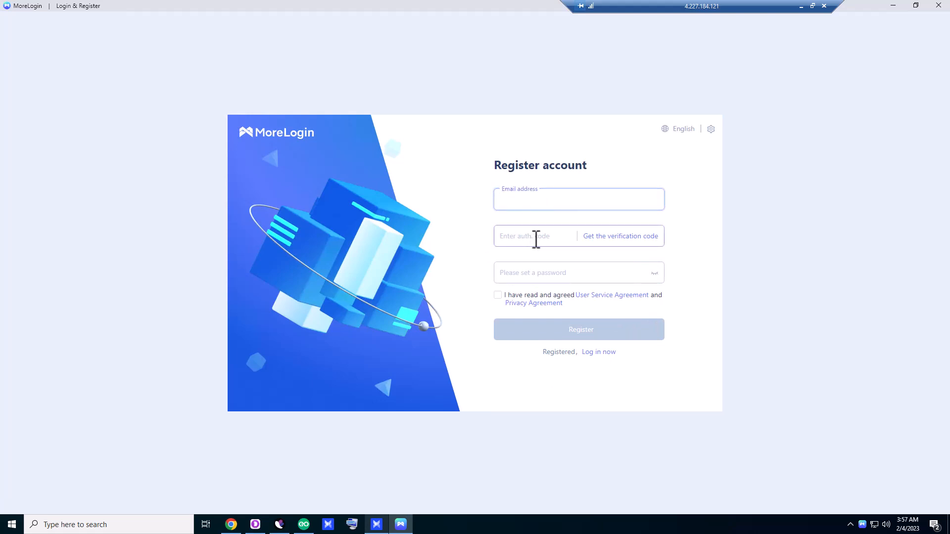
pyautogui.click(535, 237)
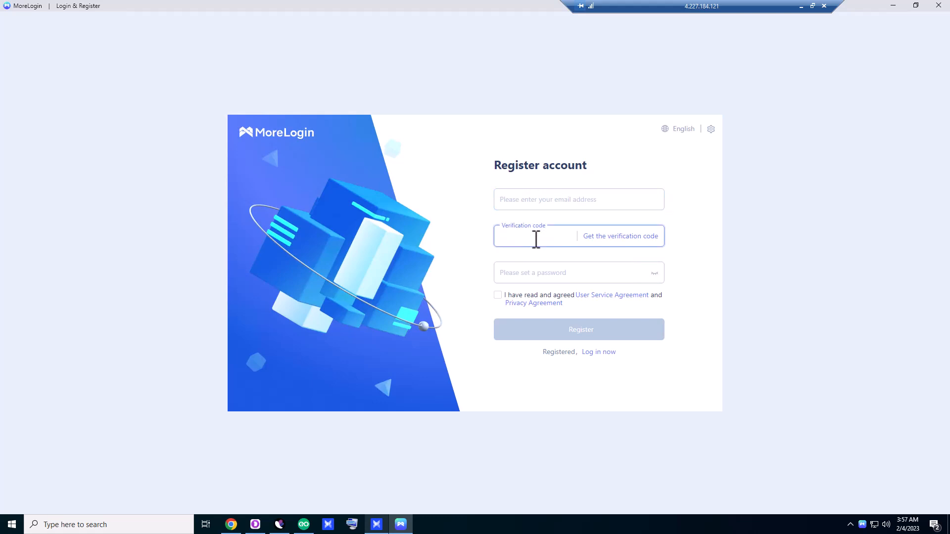
pyautogui.click(568, 273)
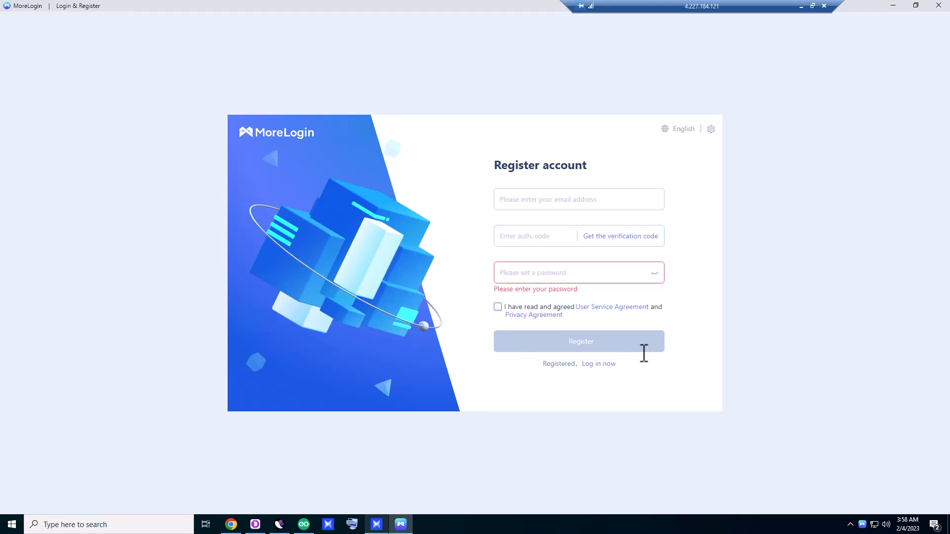
pyautogui.moveTo(595, 372)
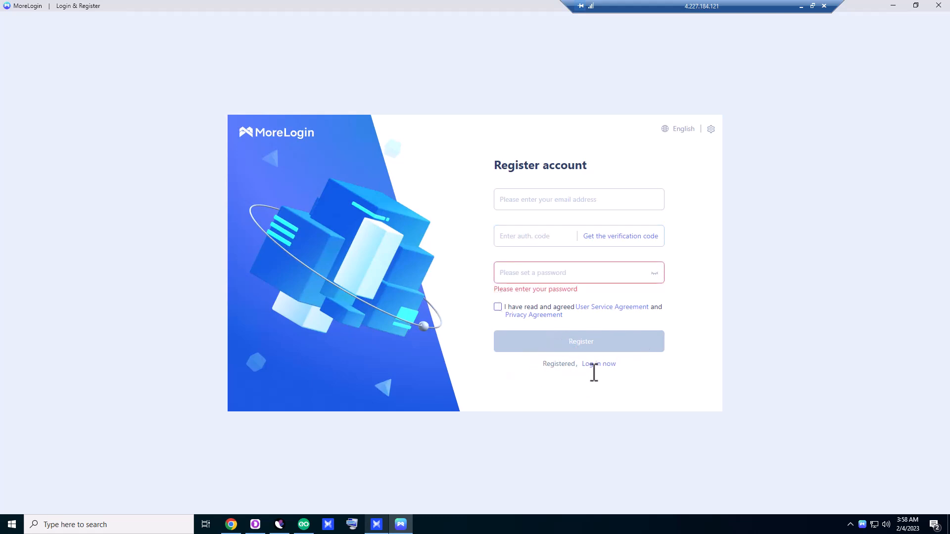
pyautogui.click(600, 363)
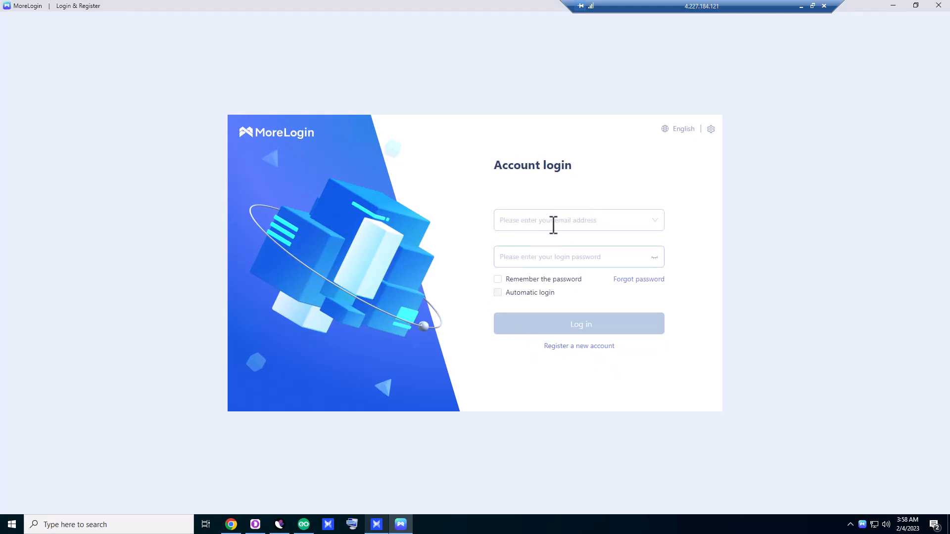
# Log in with remember password and automatic login enabled, prompting email verification
pyautogui.click(579, 220)
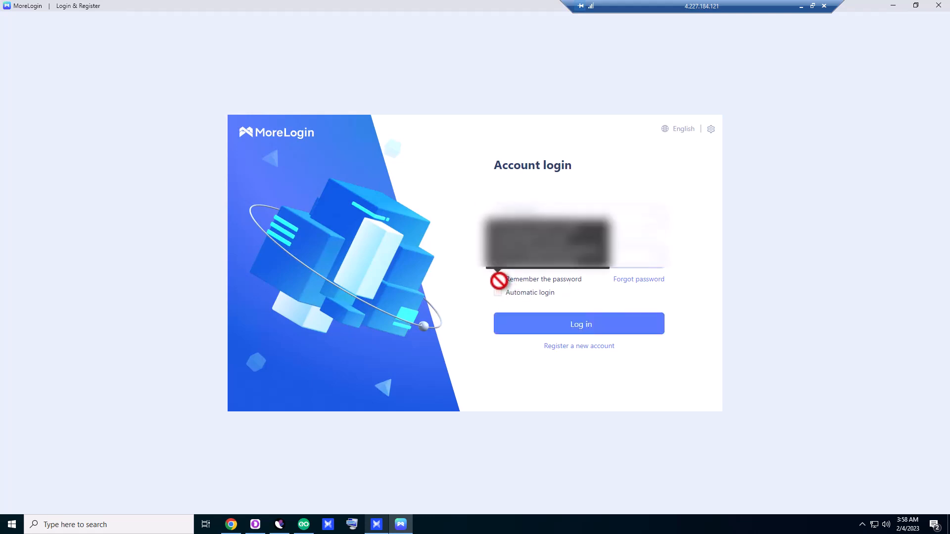
pyautogui.click(498, 280)
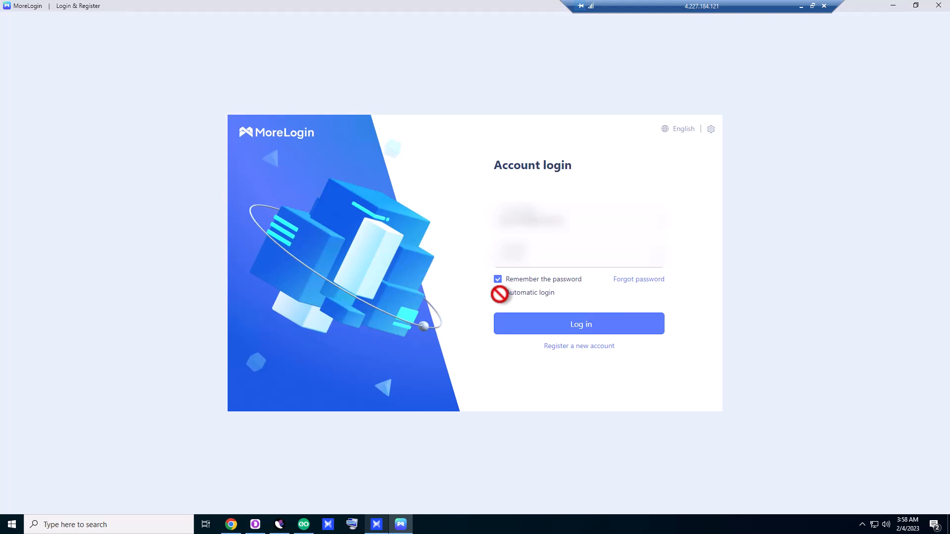
pyautogui.click(497, 293)
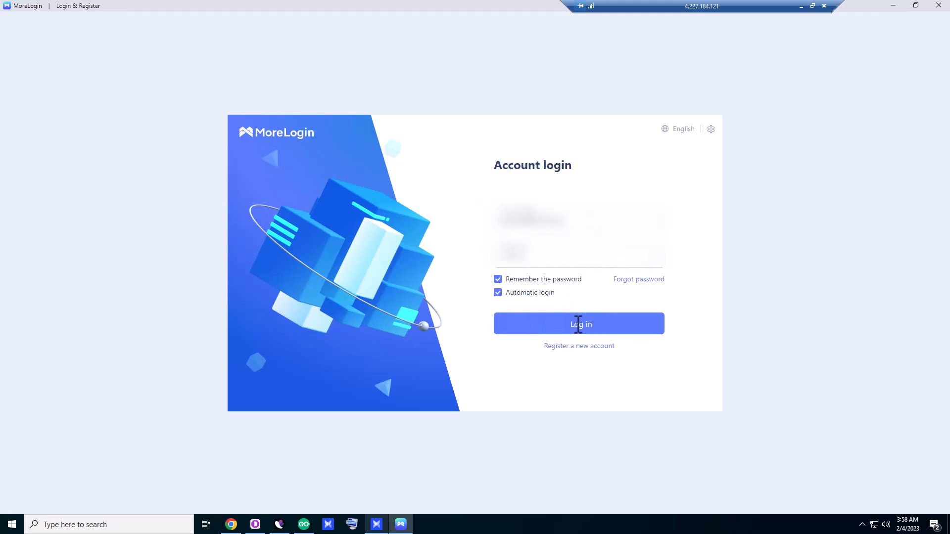
pyautogui.click(579, 323)
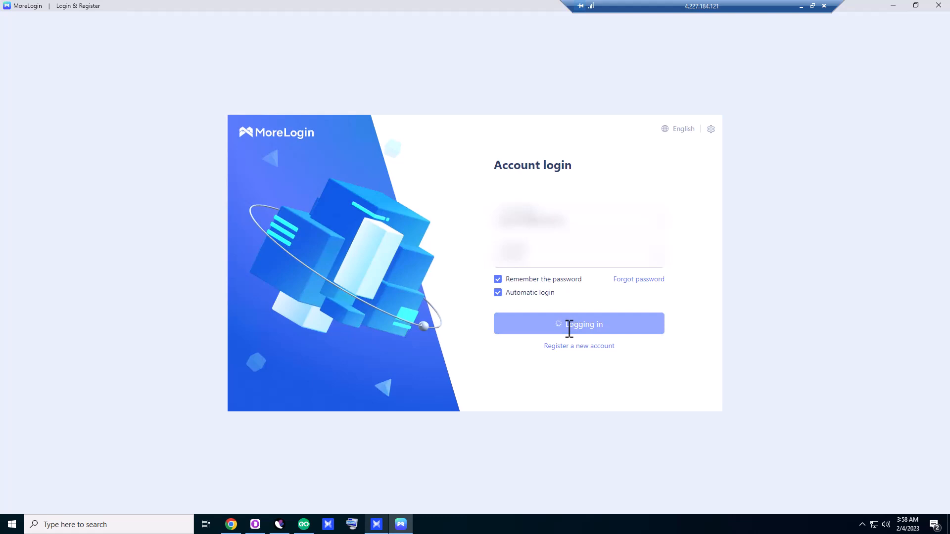
pyautogui.click(579, 324)
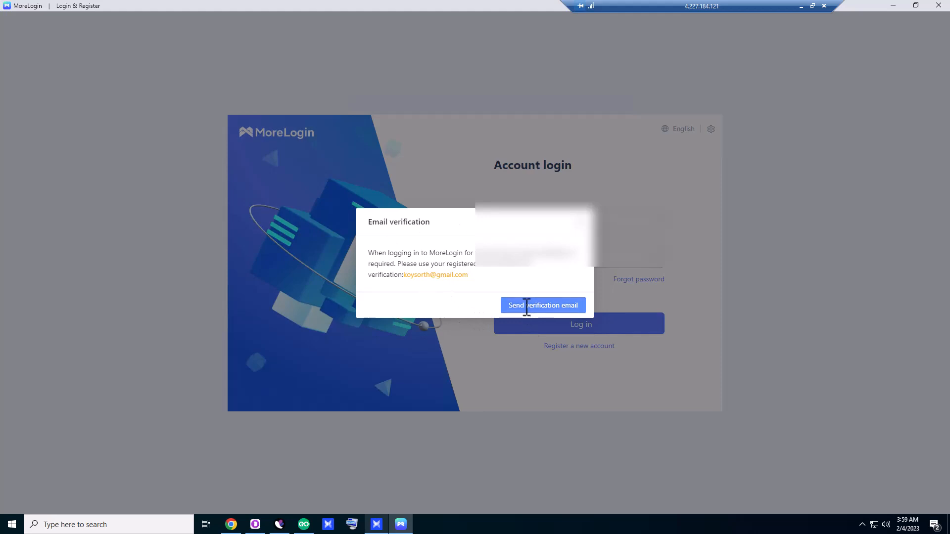
# Send the verification email, log in again, and dismiss the dashboard tour tips
pyautogui.click(543, 305)
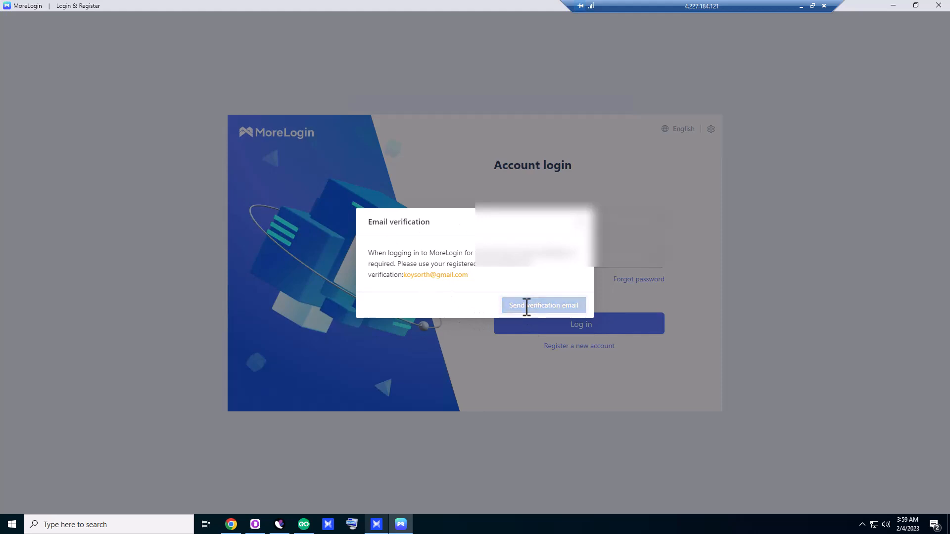
pyautogui.click(544, 305)
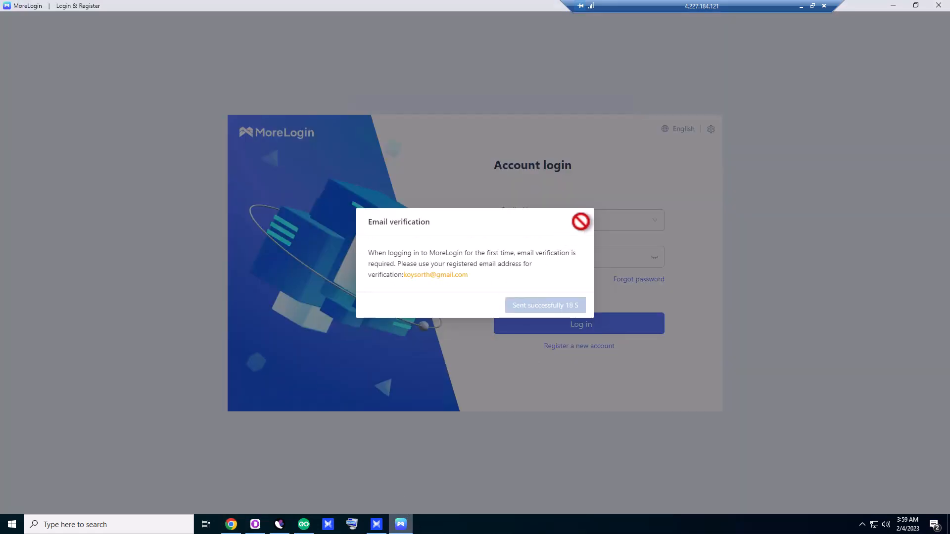
pyautogui.click(580, 221)
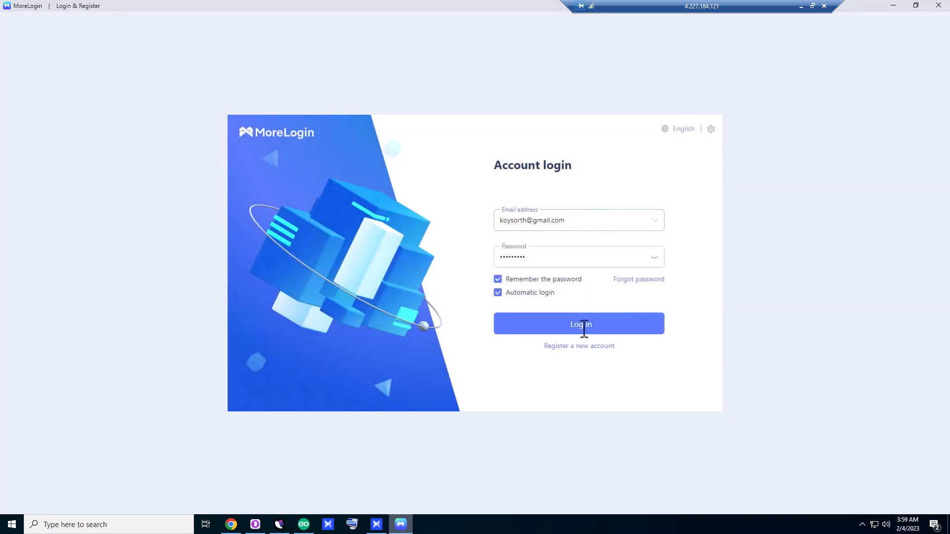
pyautogui.click(579, 324)
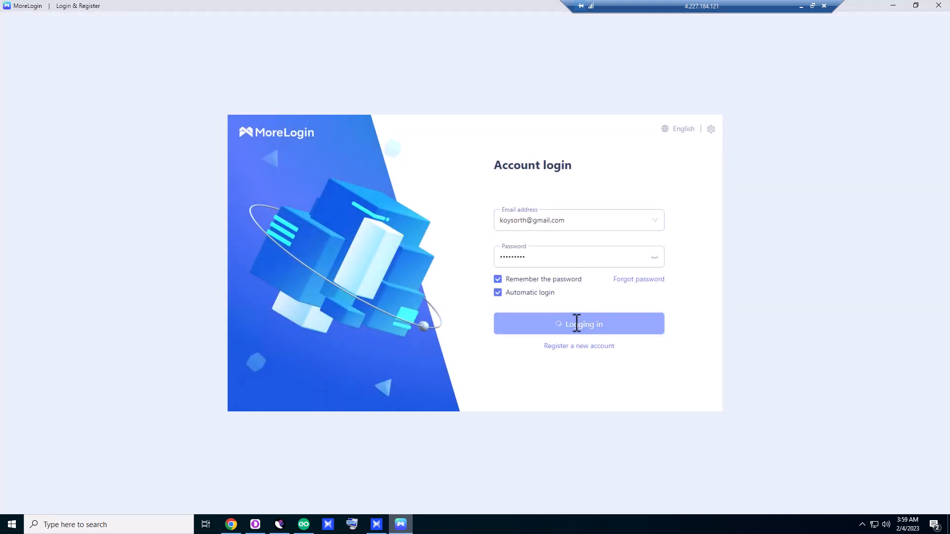
pyautogui.click(579, 324)
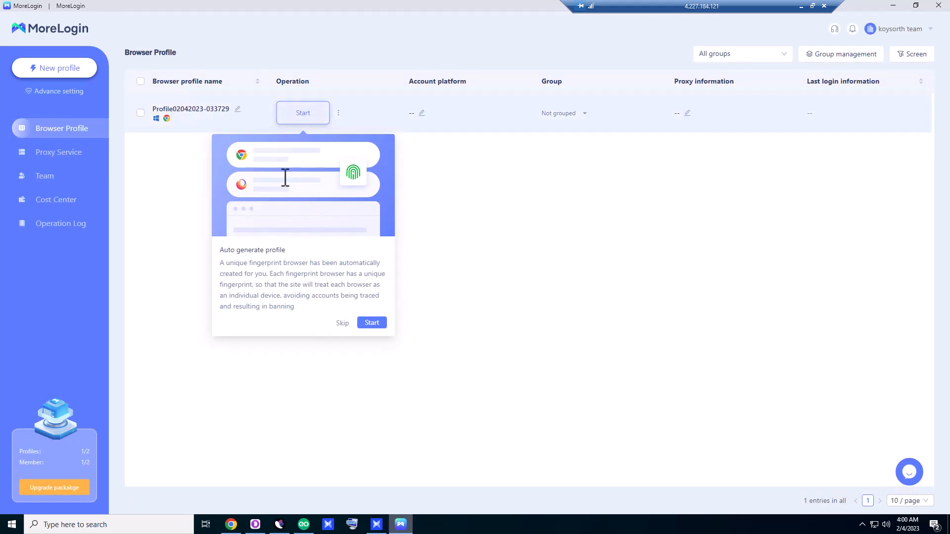
pyautogui.click(372, 322)
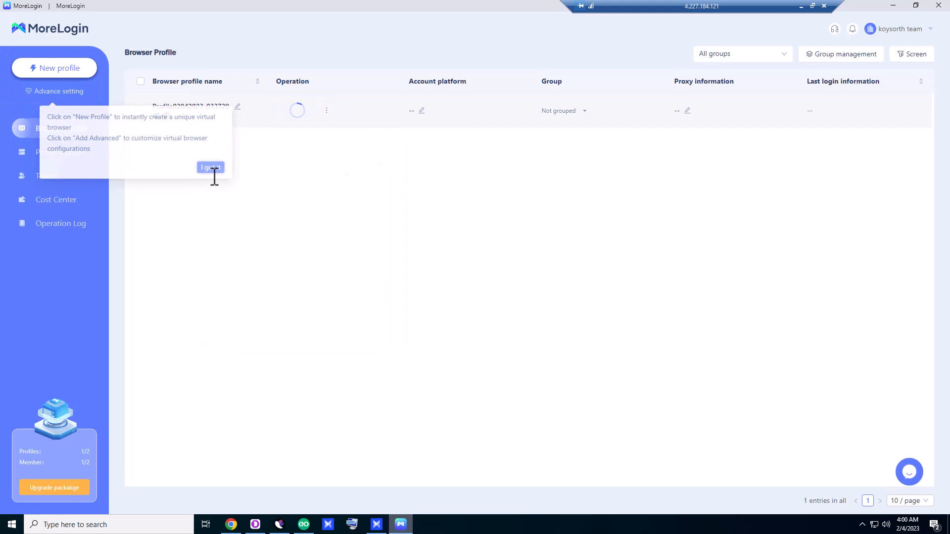
pyautogui.click(211, 167)
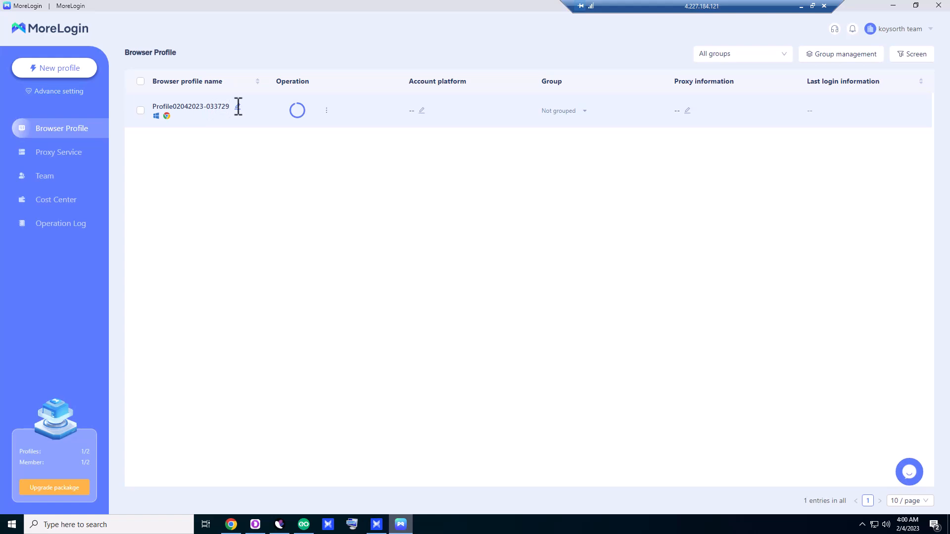
# Let the profile browser show IP 4.227.184.121, then close it and confirm
pyautogui.click(298, 110)
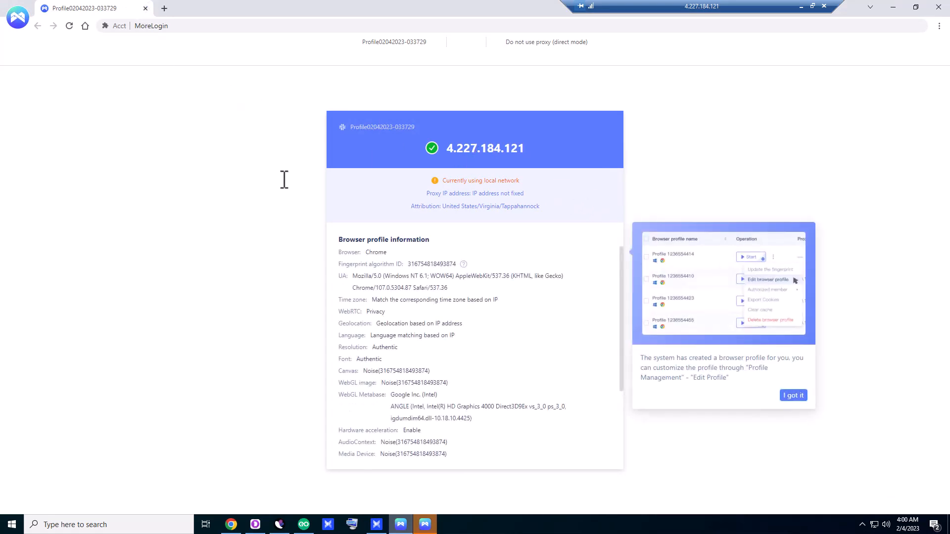
pyautogui.moveTo(539, 184)
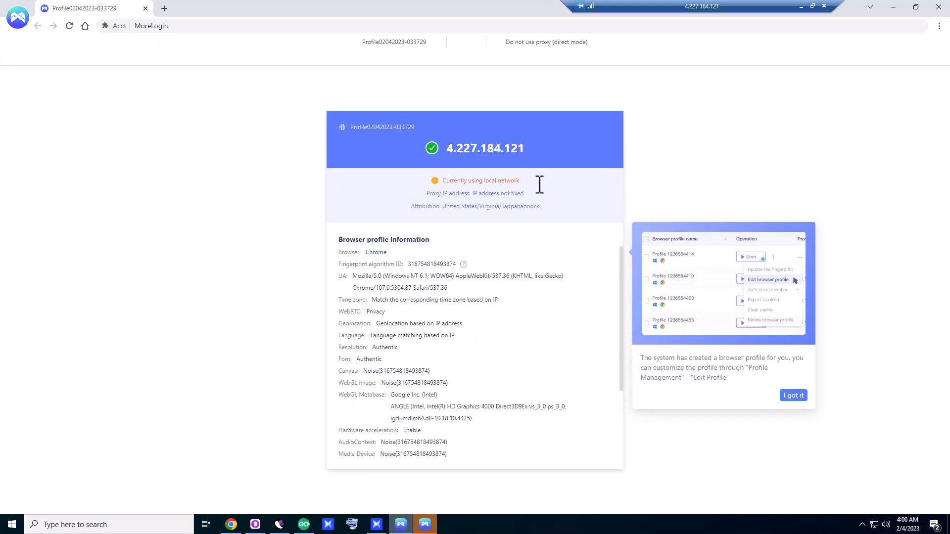
pyautogui.click(793, 396)
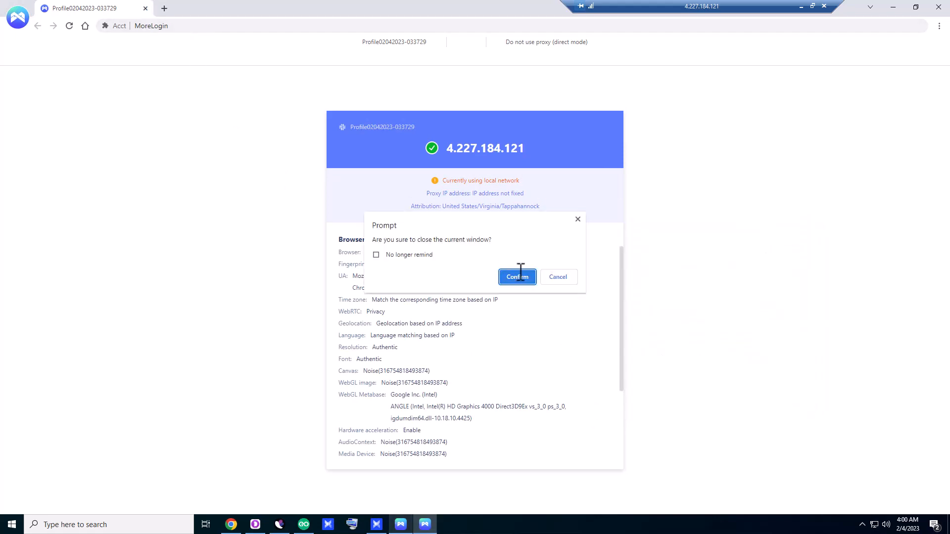
pyautogui.click(517, 277)
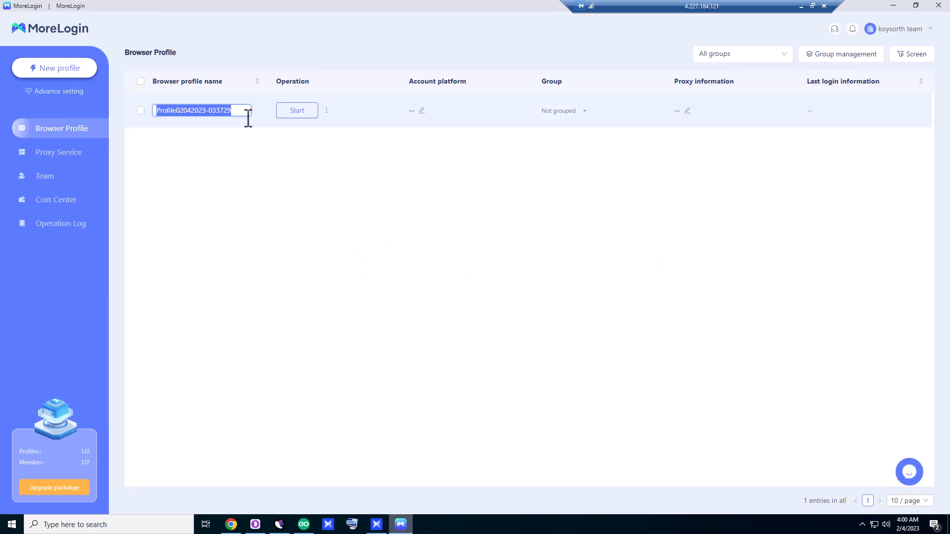
# Rename the auto-generated 'Profile 1' to 'Facebook 1'
pyautogui.write('Profile 1')
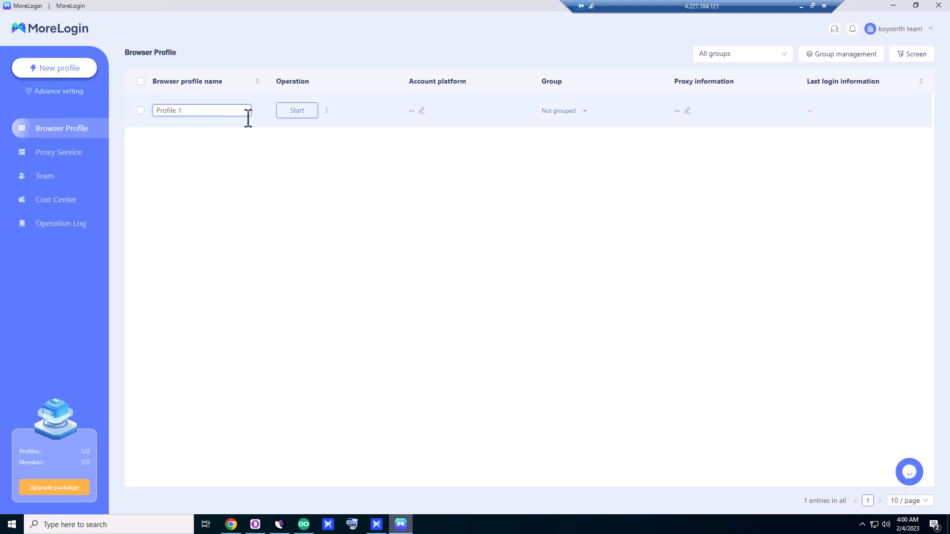
pyautogui.write('FAce')
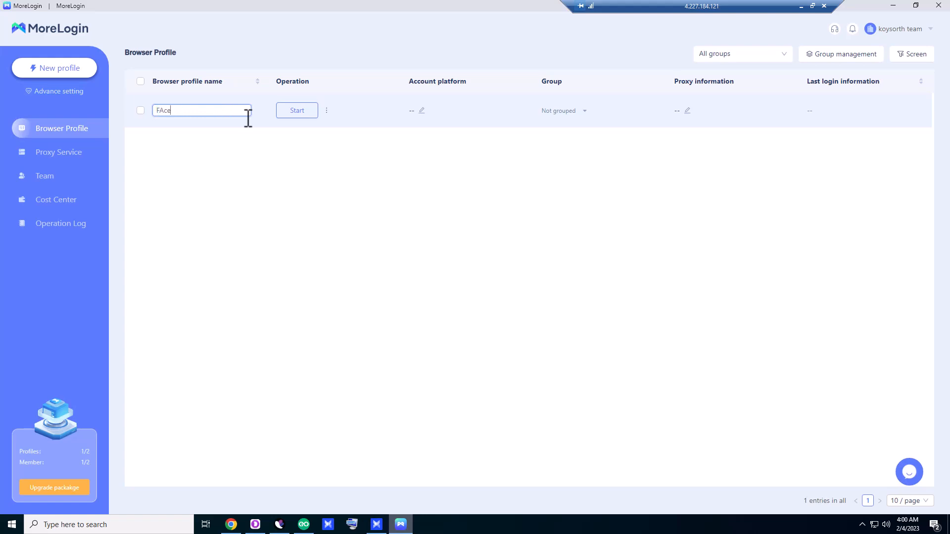
pyautogui.write('Facebook 1')
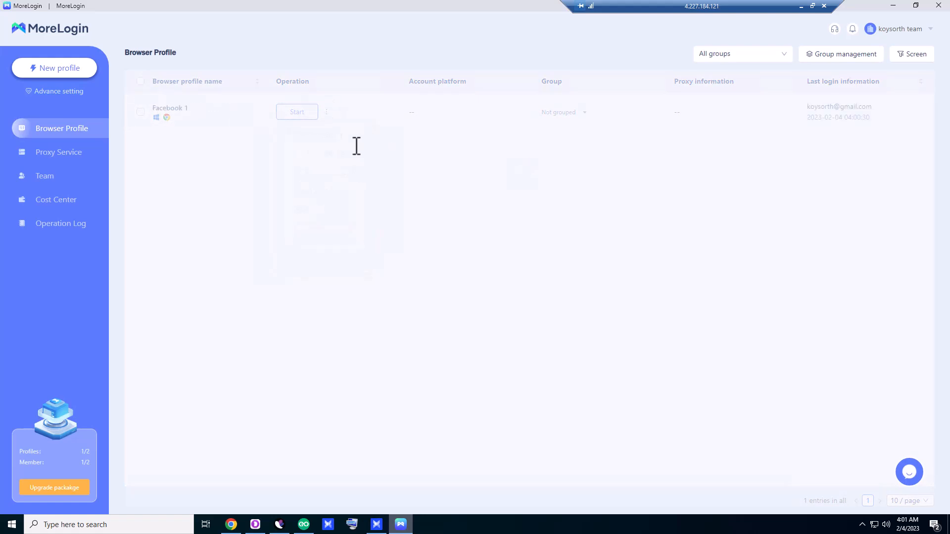
# Look over the Facebook 1 actions menu and choose Edit browser profile
pyautogui.click(326, 111)
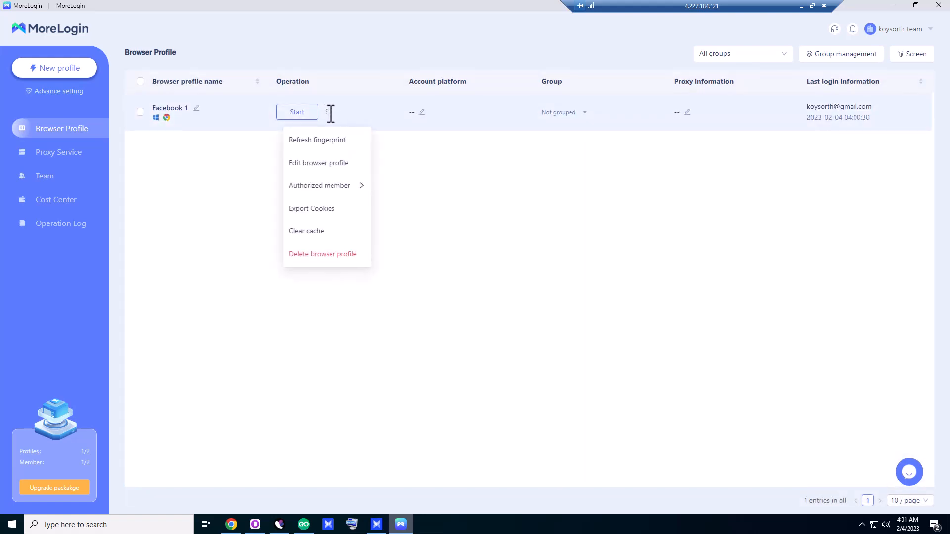
pyautogui.moveTo(320, 145)
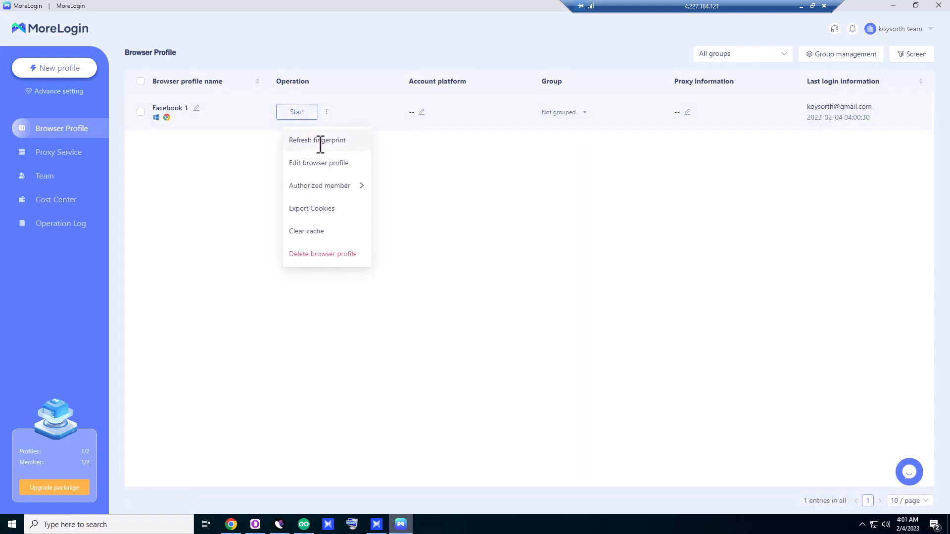
pyautogui.moveTo(312, 176)
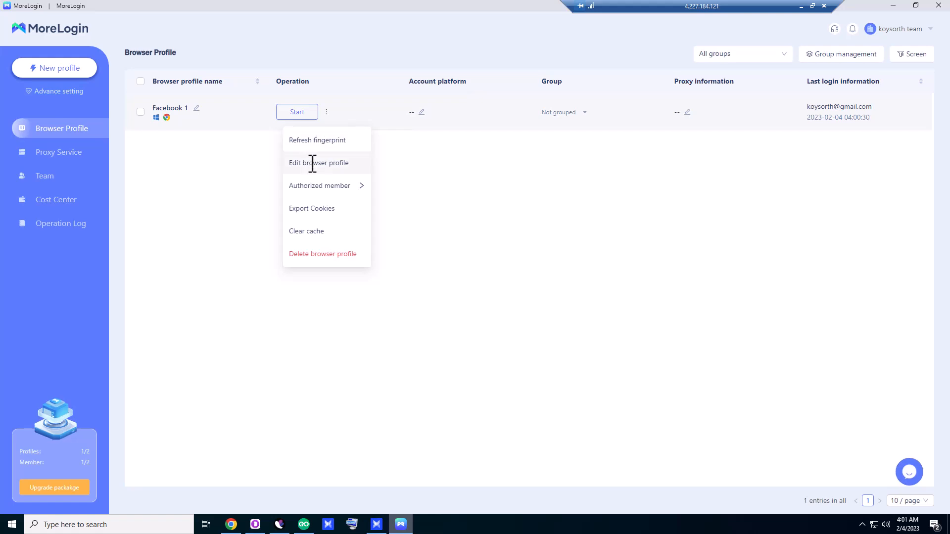
pyautogui.moveTo(323, 185)
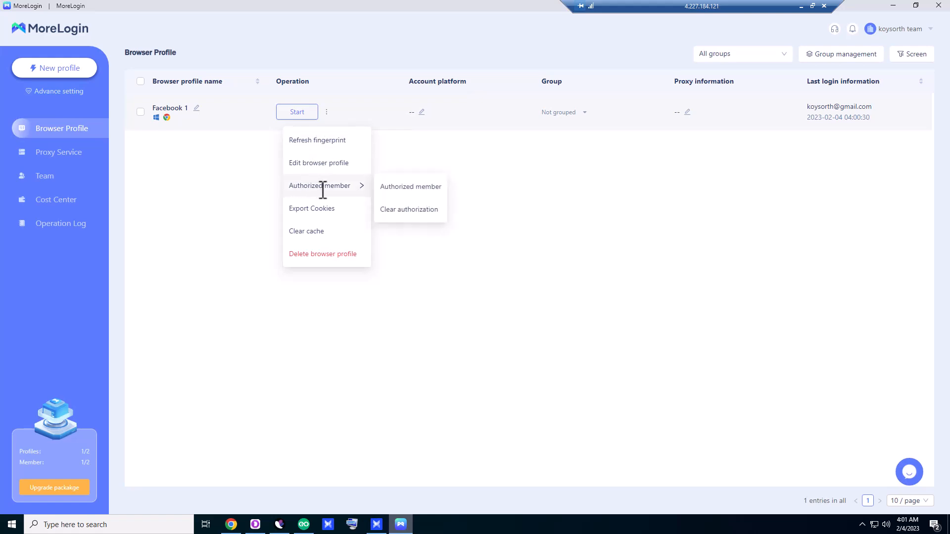
pyautogui.moveTo(309, 231)
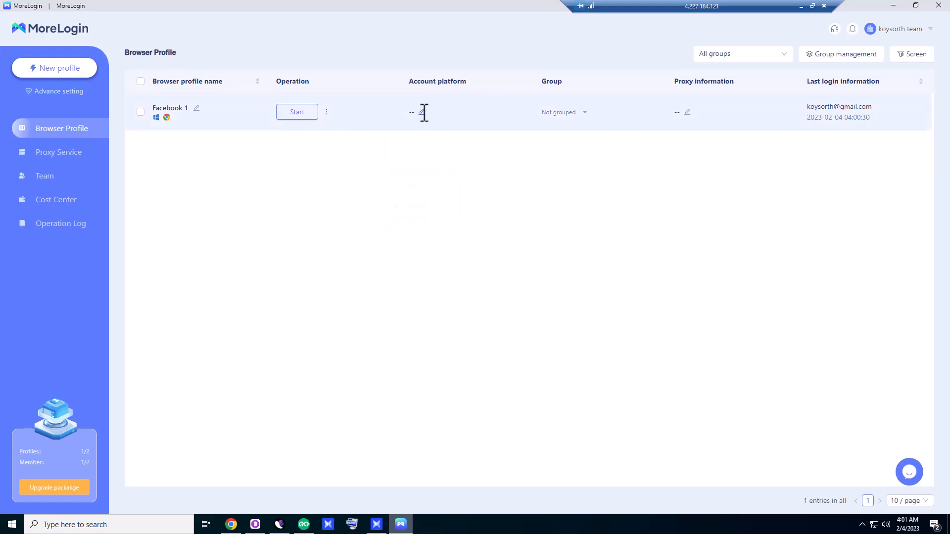
pyautogui.click(420, 112)
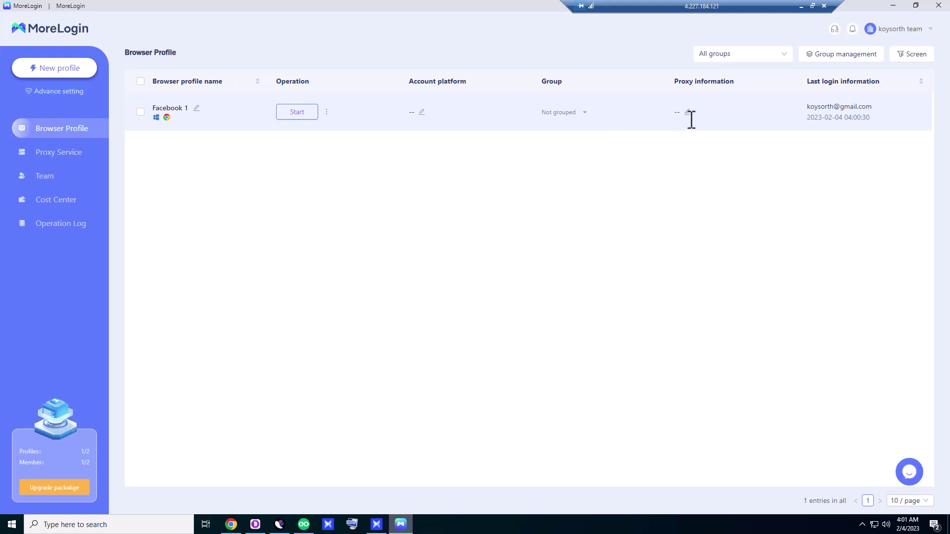
pyautogui.moveTo(427, 259)
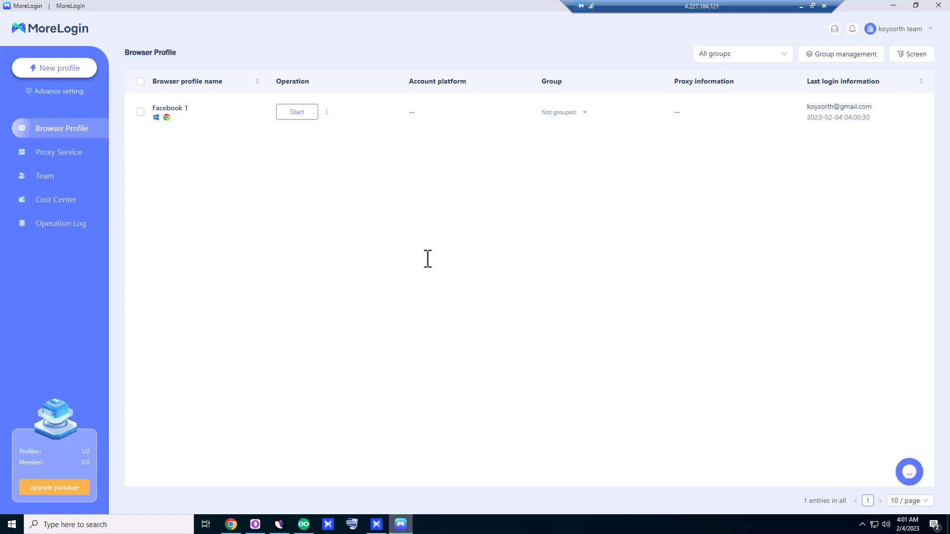
pyautogui.moveTo(839, 106)
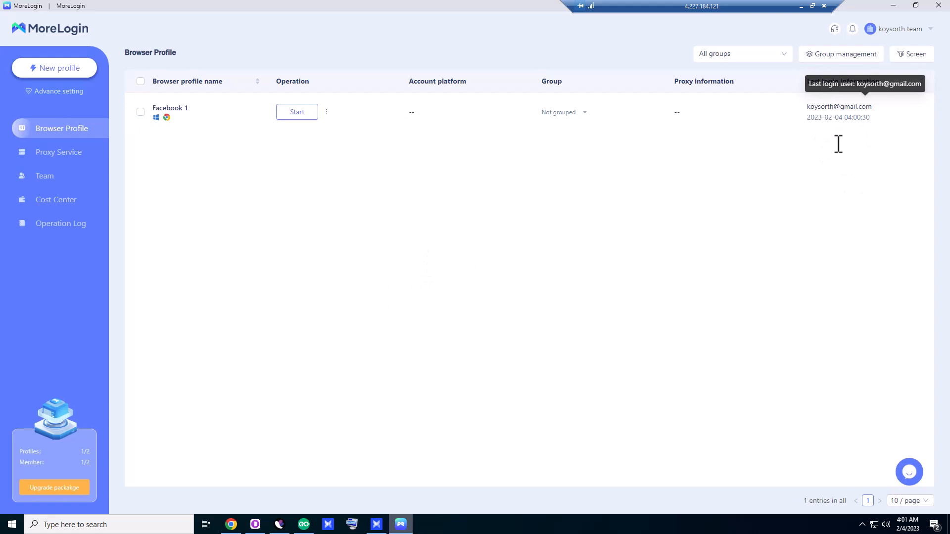
pyautogui.click(326, 111)
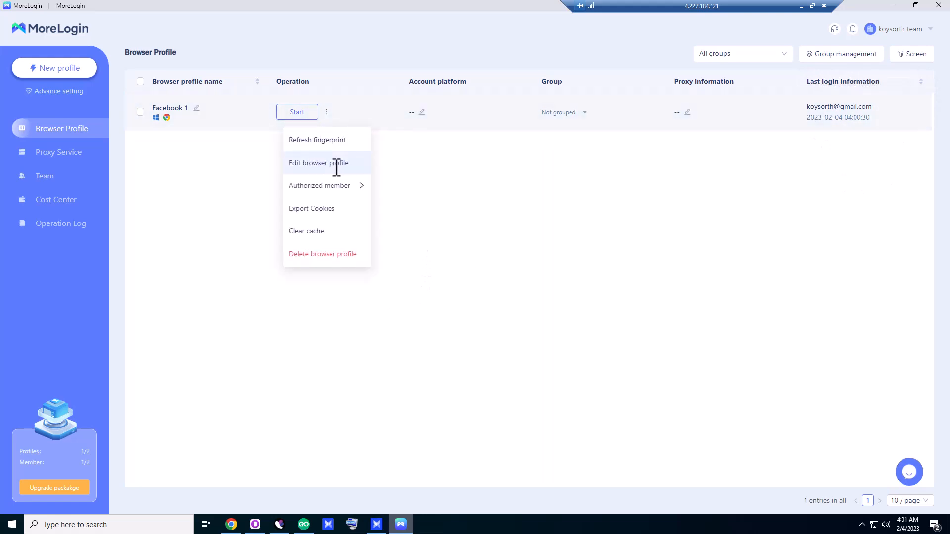
pyautogui.click(318, 163)
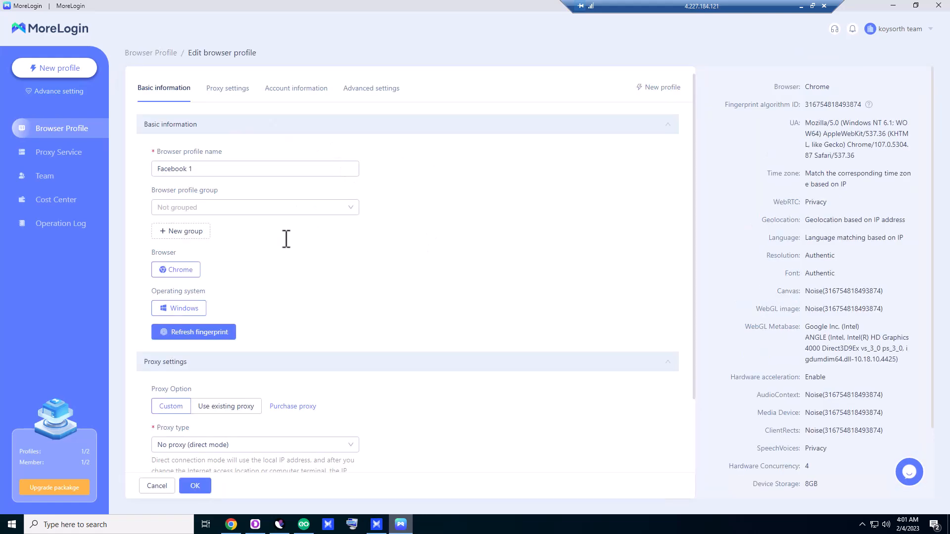
pyautogui.moveTo(165, 250)
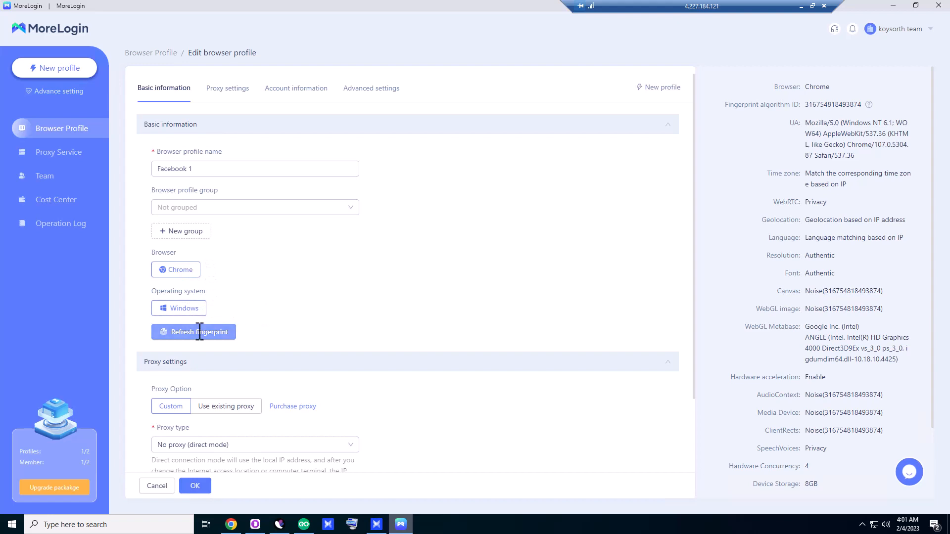
# Refresh the fingerprint, keep No proxy direct mode, and review Account information
pyautogui.click(194, 333)
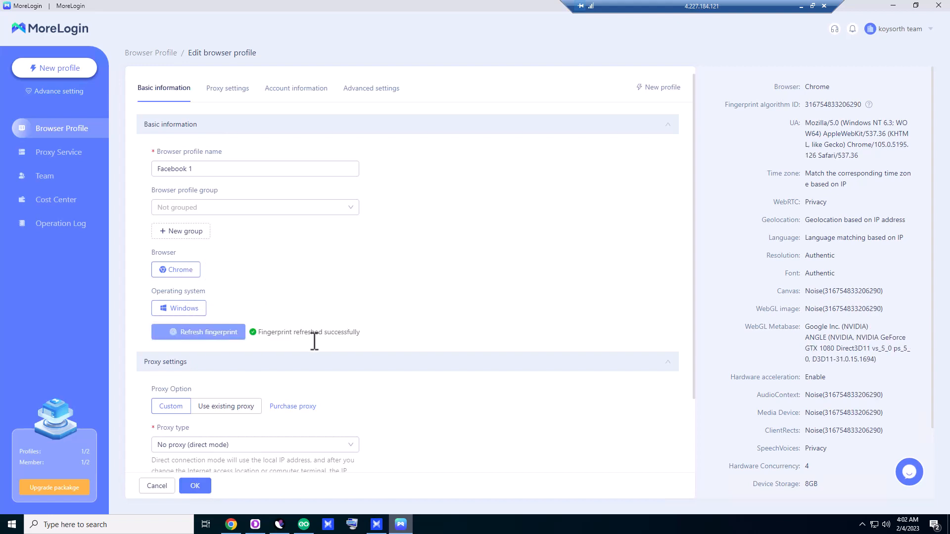
pyautogui.scroll(-3)
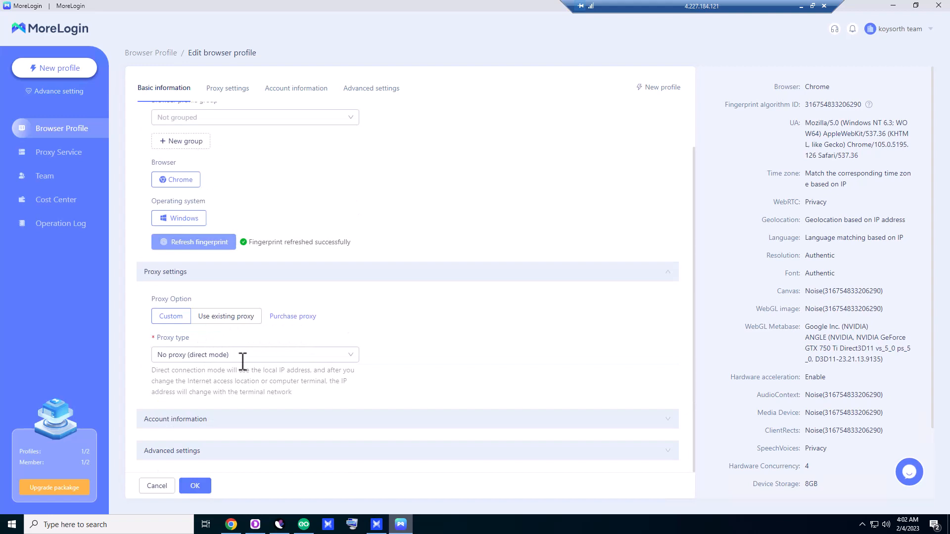
pyautogui.moveTo(328, 342)
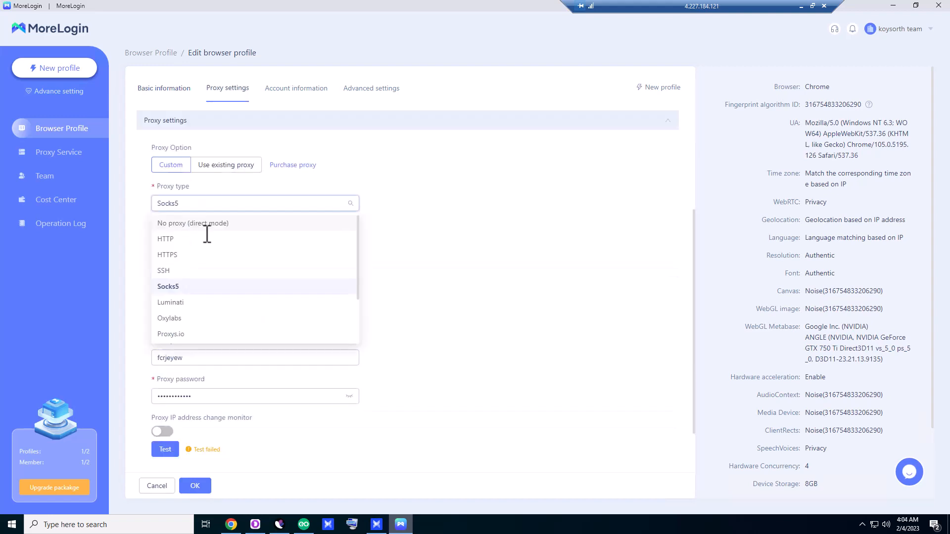
pyautogui.click(192, 224)
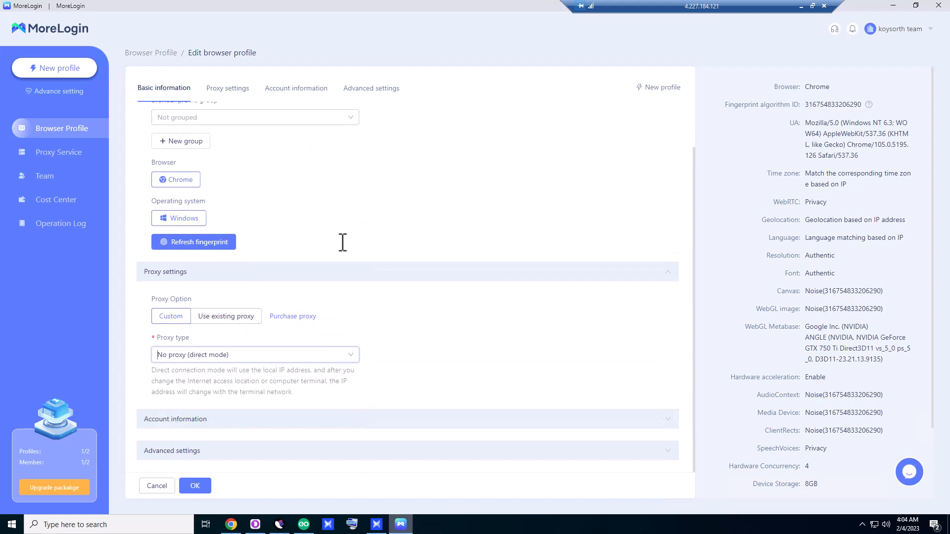
pyautogui.click(175, 420)
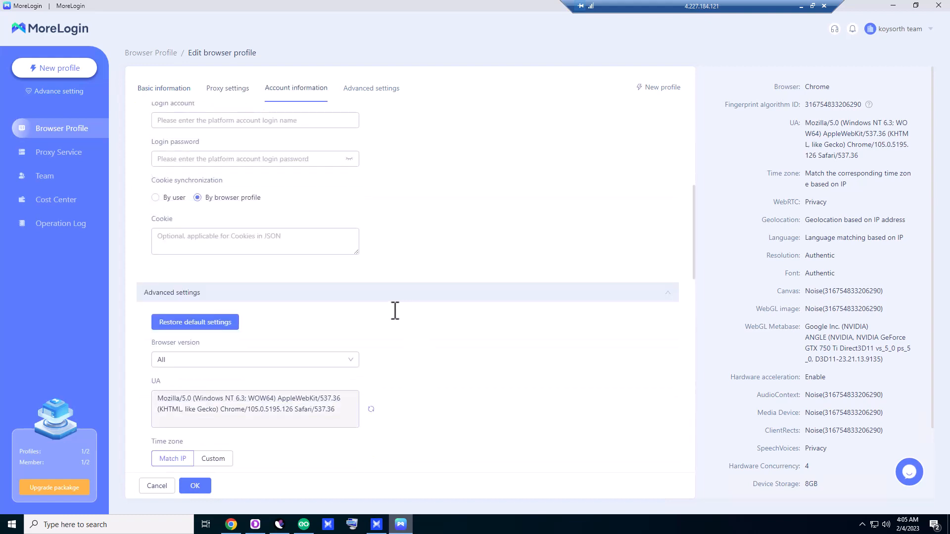
pyautogui.scroll(-3)
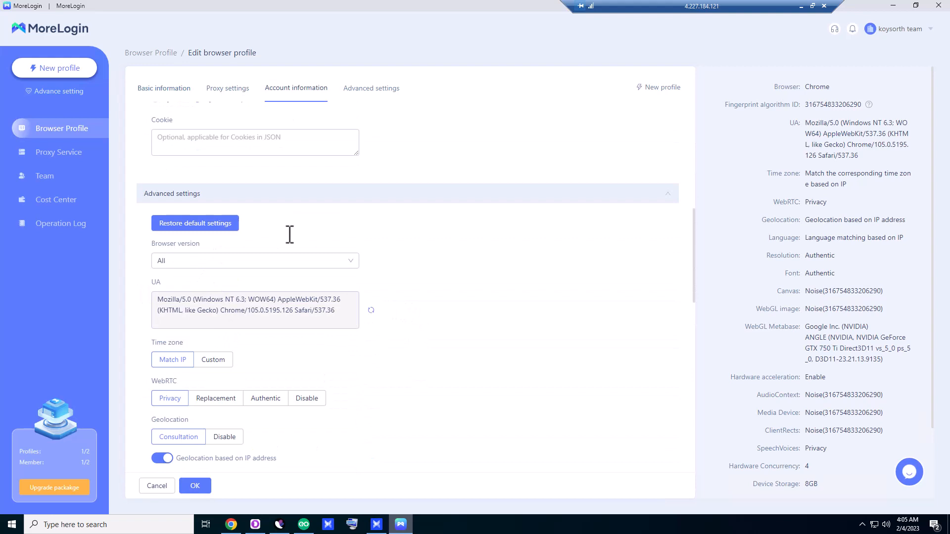
# Review the WebRTC, geolocation and WebGL advanced settings, then save with OK
pyautogui.click(255, 260)
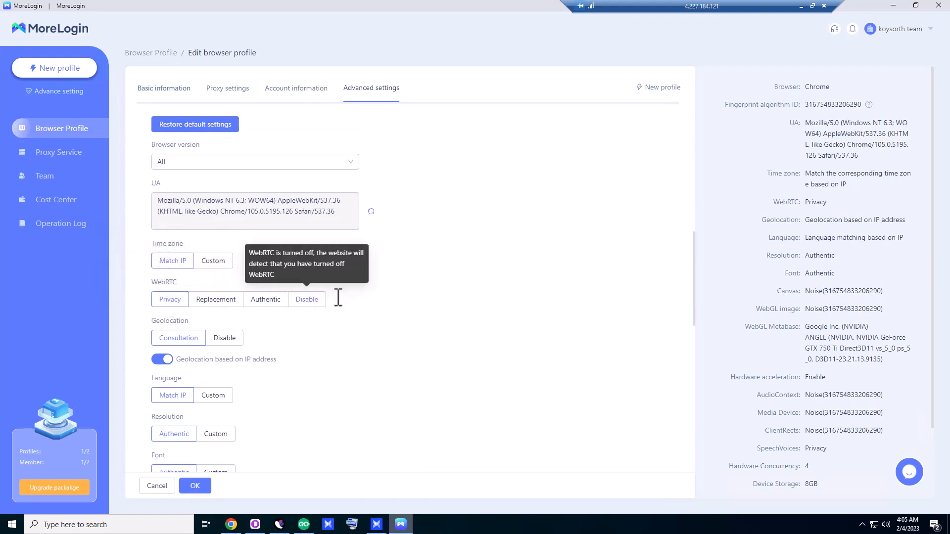
pyautogui.moveTo(316, 390)
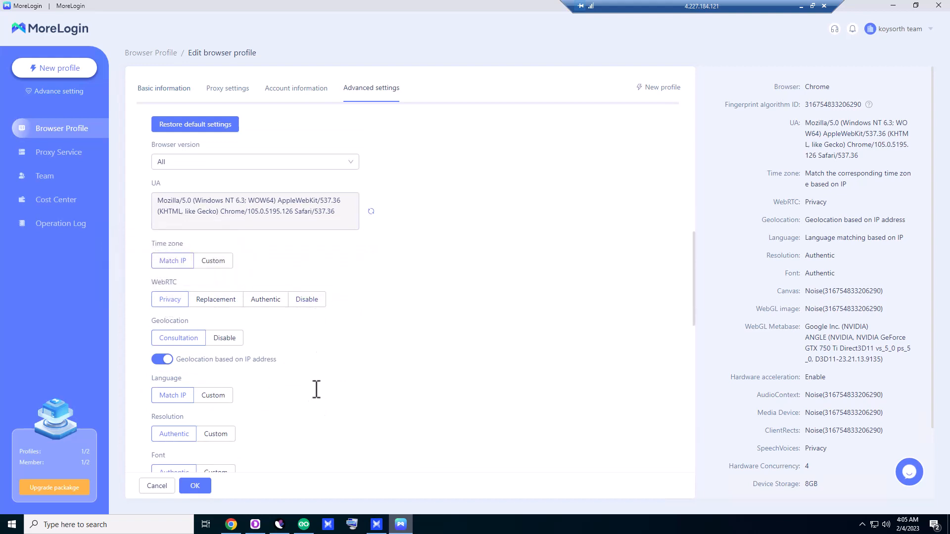
pyautogui.scroll(-3)
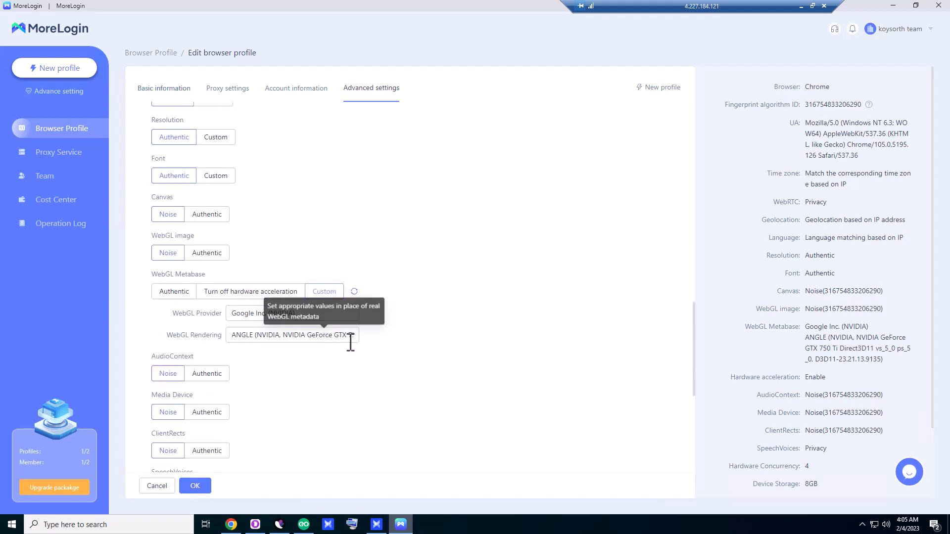
pyautogui.scroll(-3)
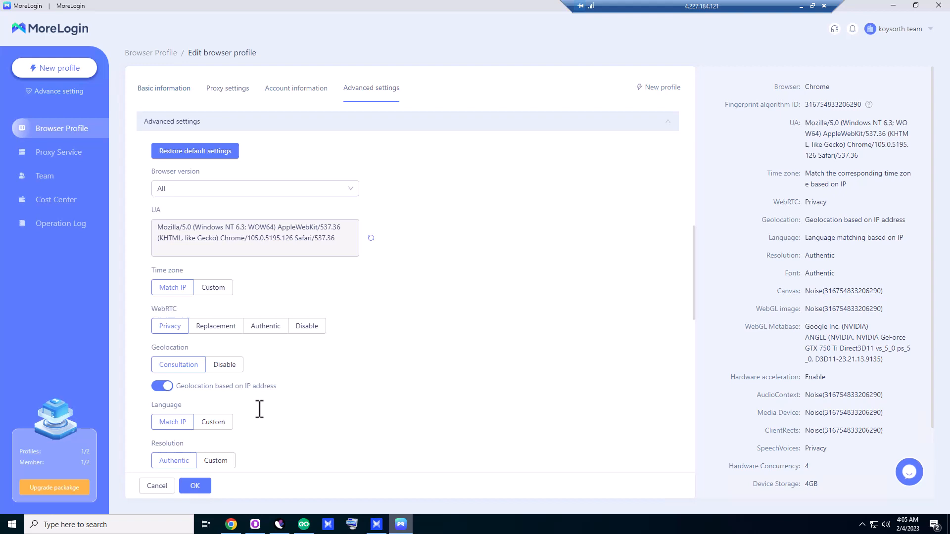
pyautogui.click(194, 486)
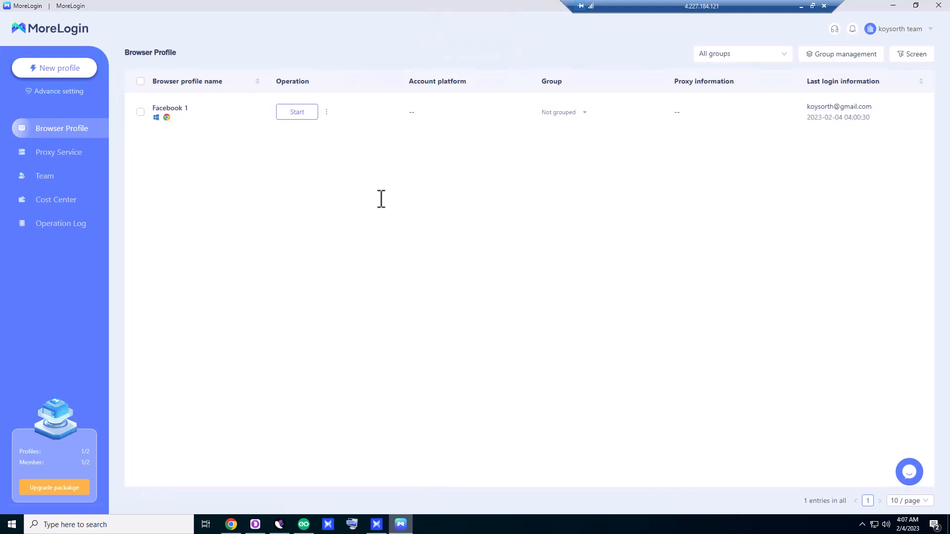
# Launch the Facebook 1 profile browser without a proxy, continuing past the Friendly Reminder
pyautogui.click(296, 112)
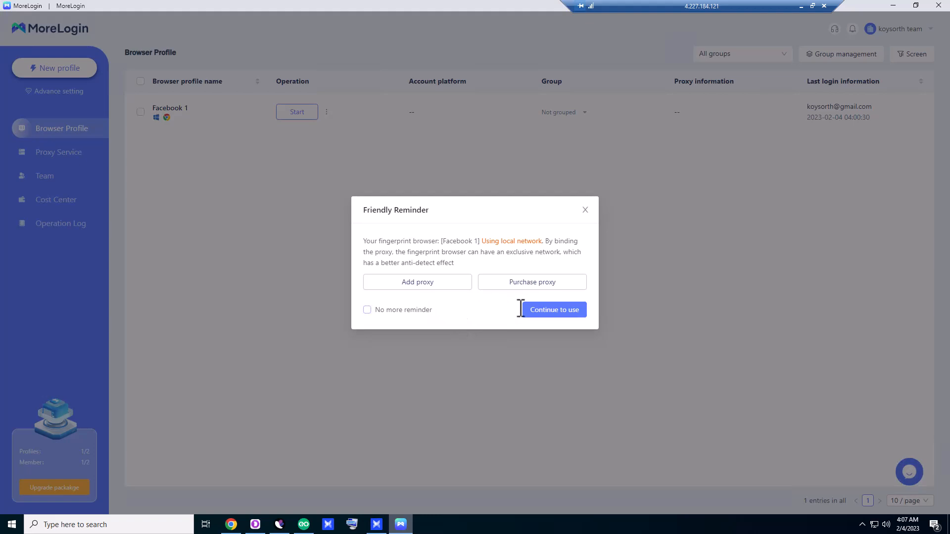
pyautogui.click(555, 310)
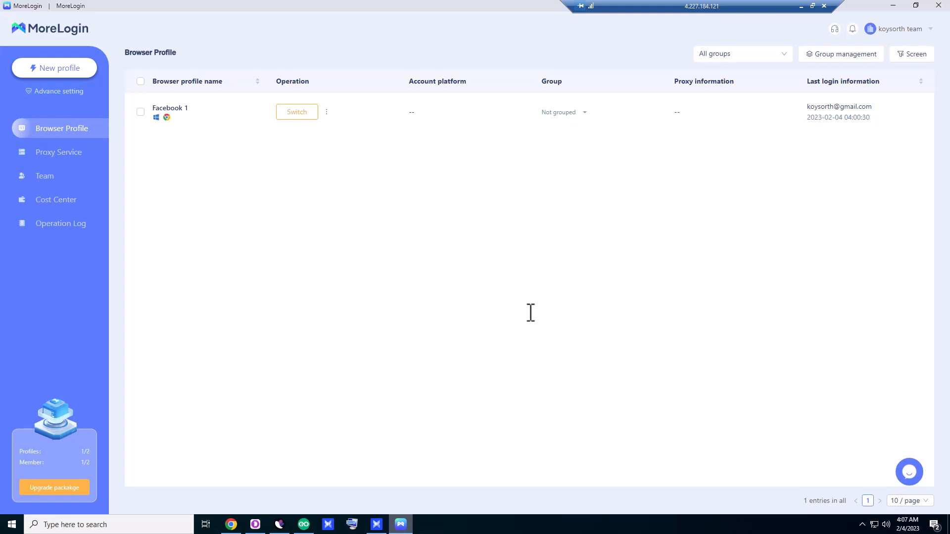
pyautogui.click(297, 112)
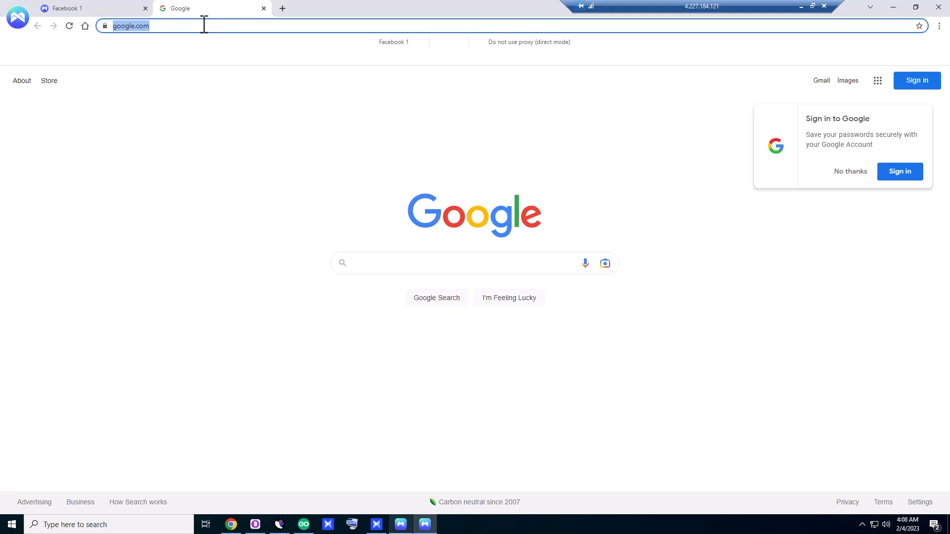
# Search the web for 'chrom' and open the Chrome Web Store result
pyautogui.write('chrome web st')
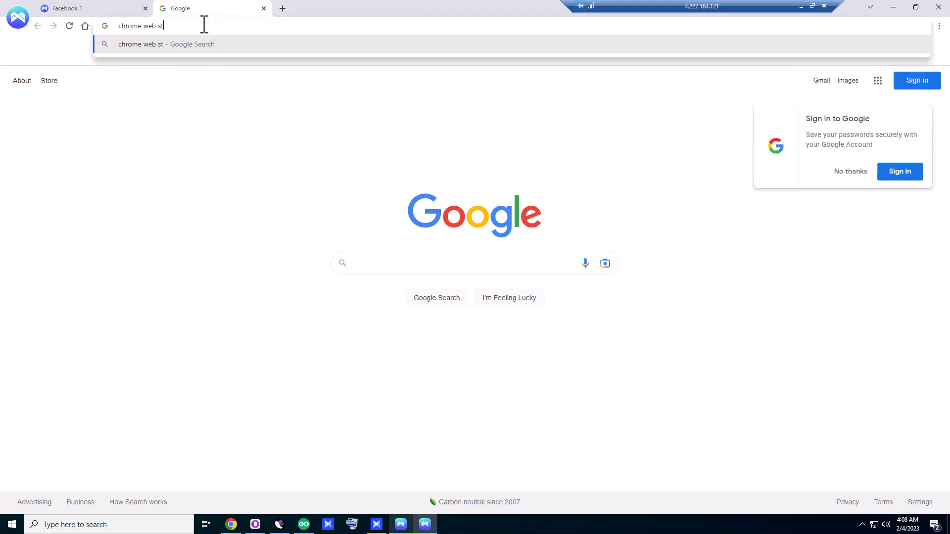
pyautogui.press('Enter')
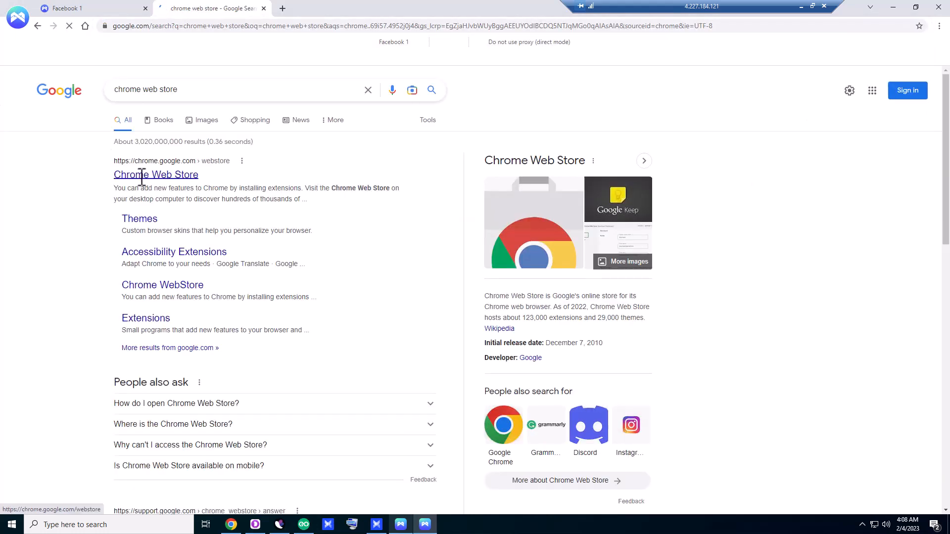
pyautogui.click(156, 174)
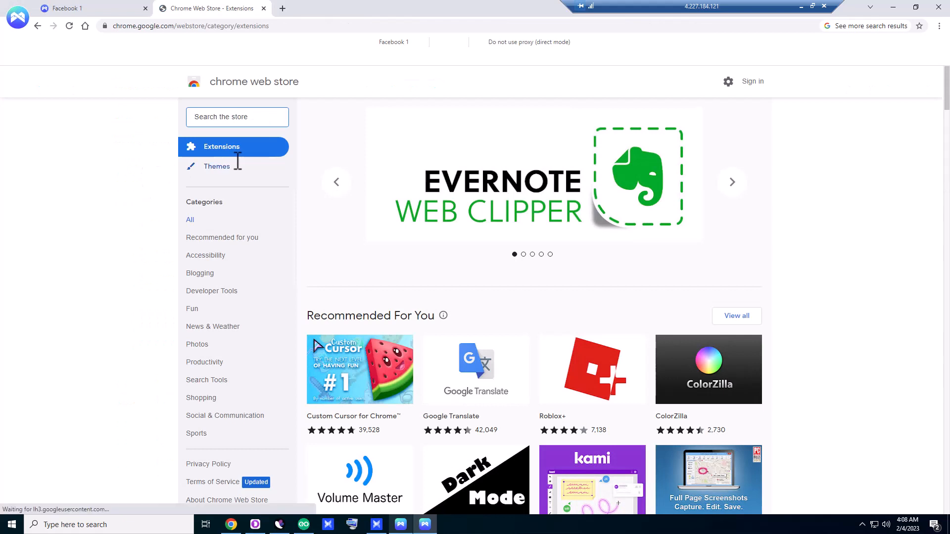
# Search the Chrome Web Store for 'free v' and open VeePN's store page
pyautogui.click(237, 117)
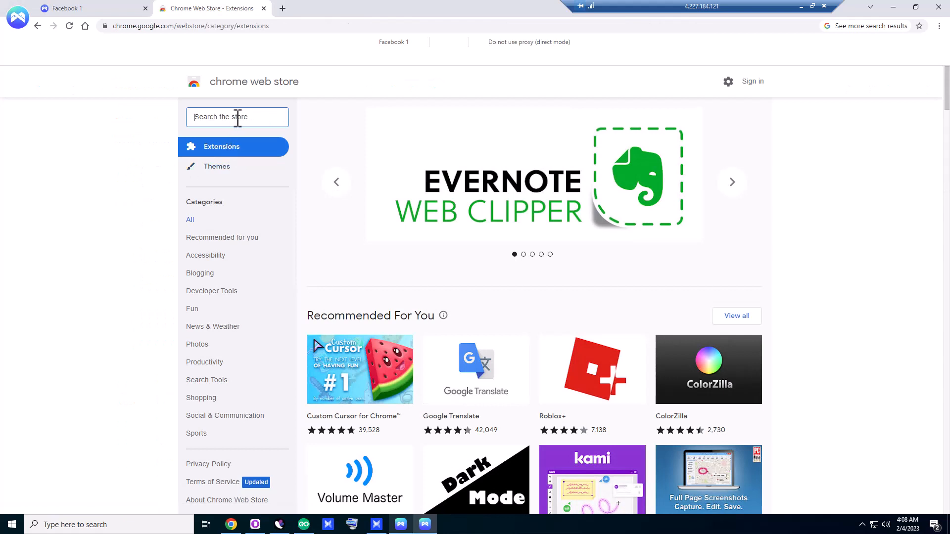
pyautogui.write('free vpn')
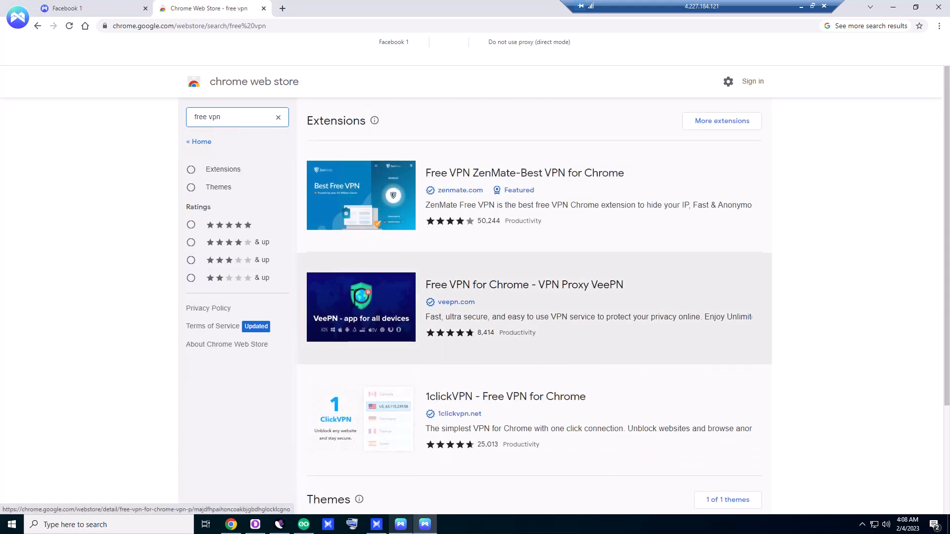
pyautogui.click(524, 284)
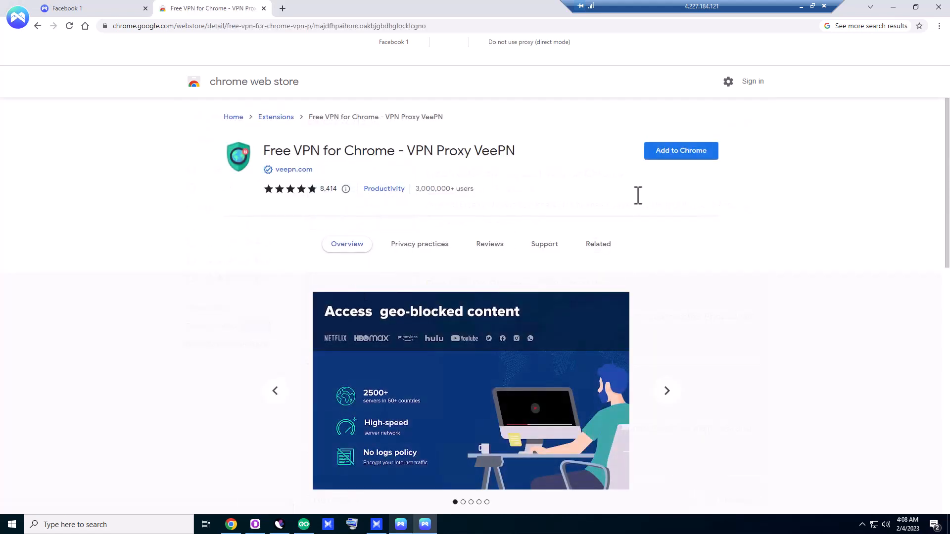
# Add VeePN to Chrome, pin it, and disable conflicting extensions
pyautogui.click(681, 151)
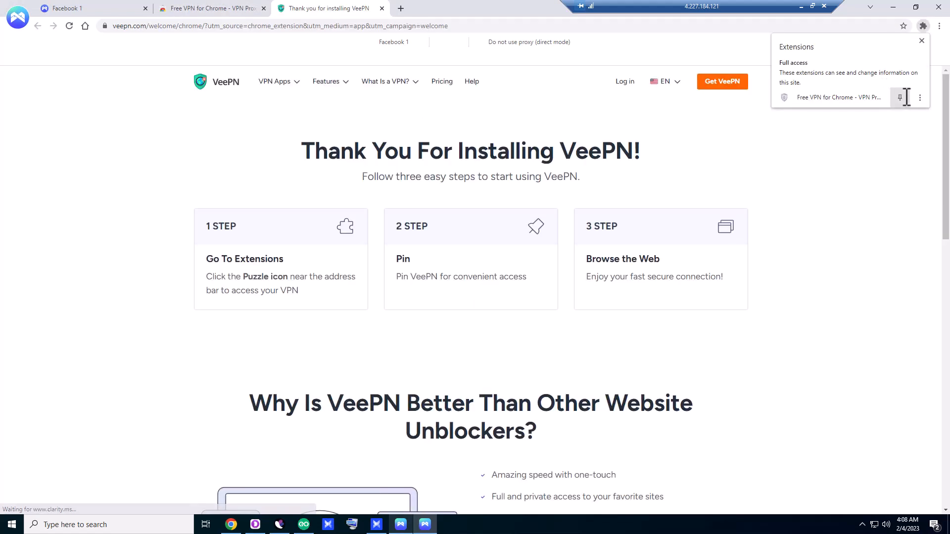
pyautogui.click(923, 26)
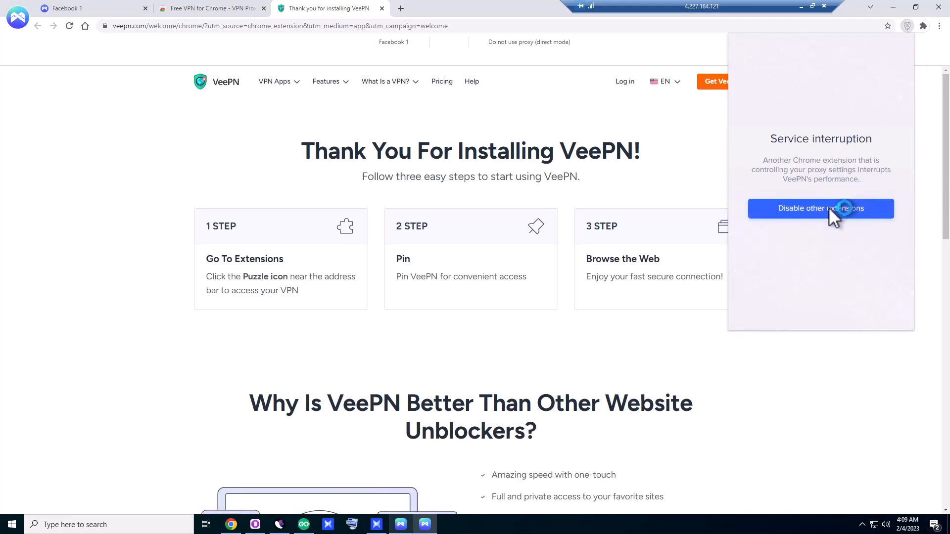
pyautogui.click(821, 208)
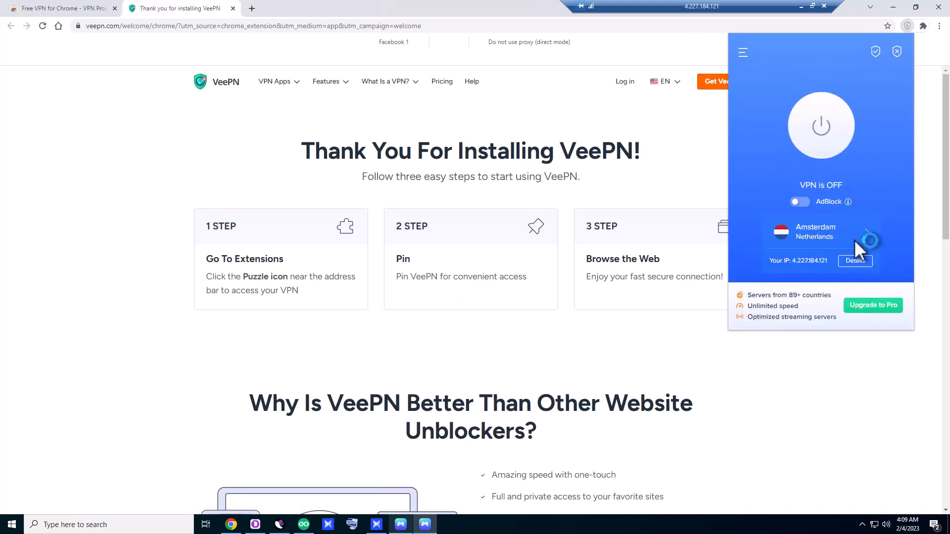
pyautogui.click(923, 26)
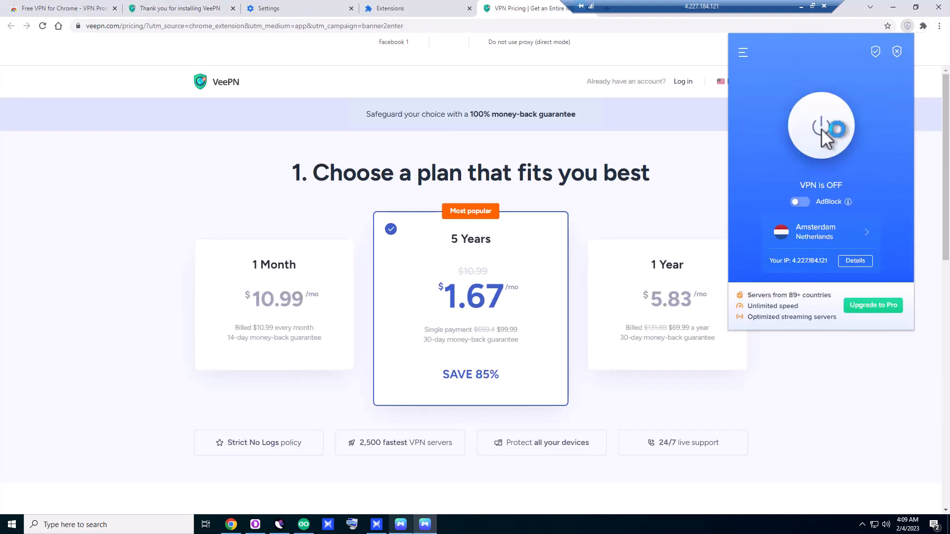
# Turn VeePN on through the Amsterdam, Netherlands server
pyautogui.click(821, 126)
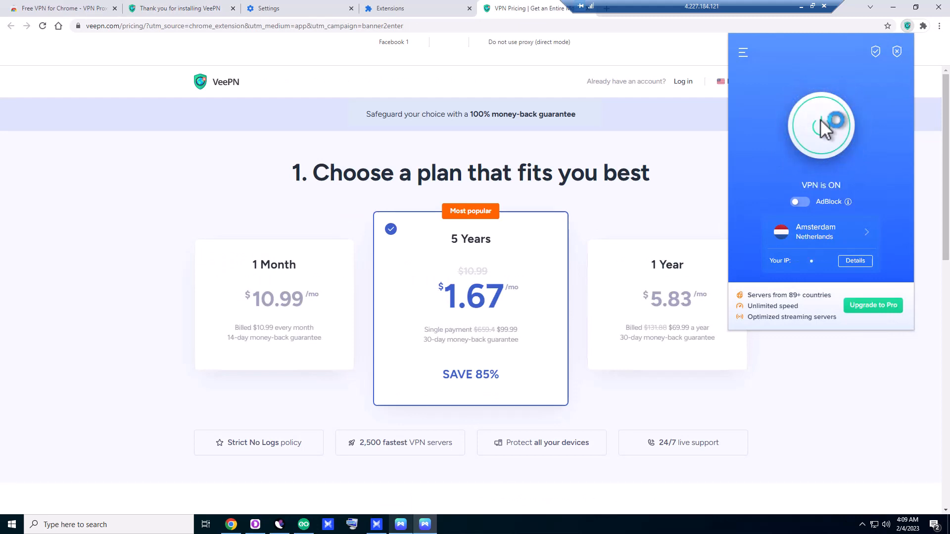
pyautogui.click(821, 126)
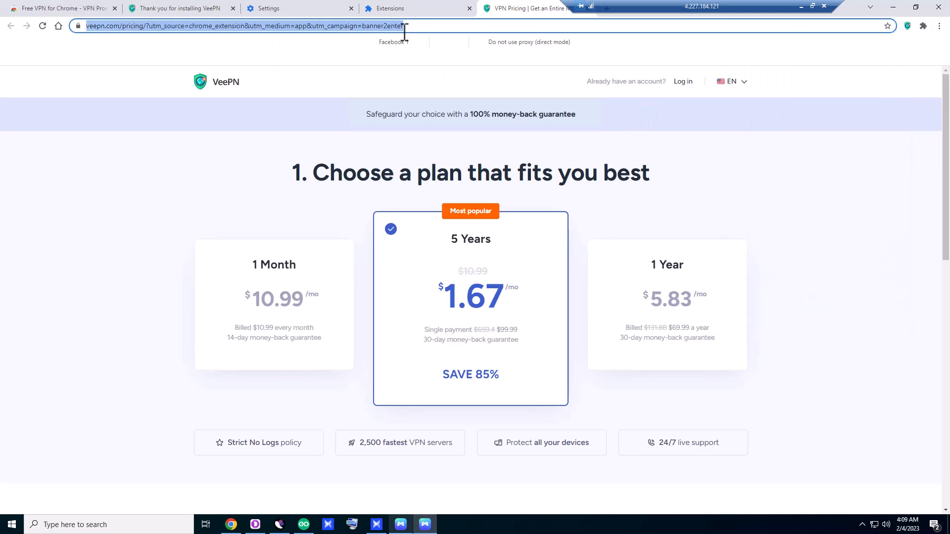
# Check whoer.net: IP 51.158.234.221 in France, 90% disguise, Europe/Paris time zone
pyautogui.write('whoer.net')
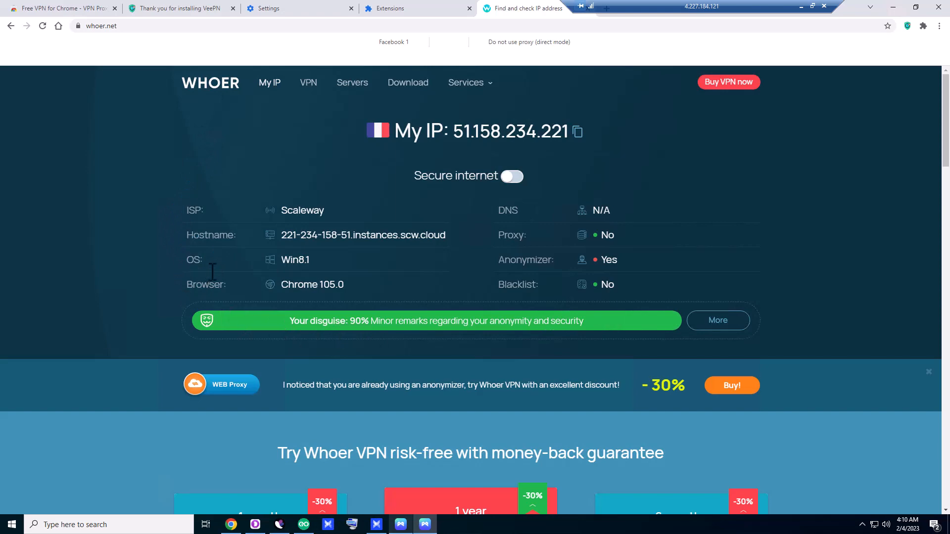
pyautogui.scroll(-3)
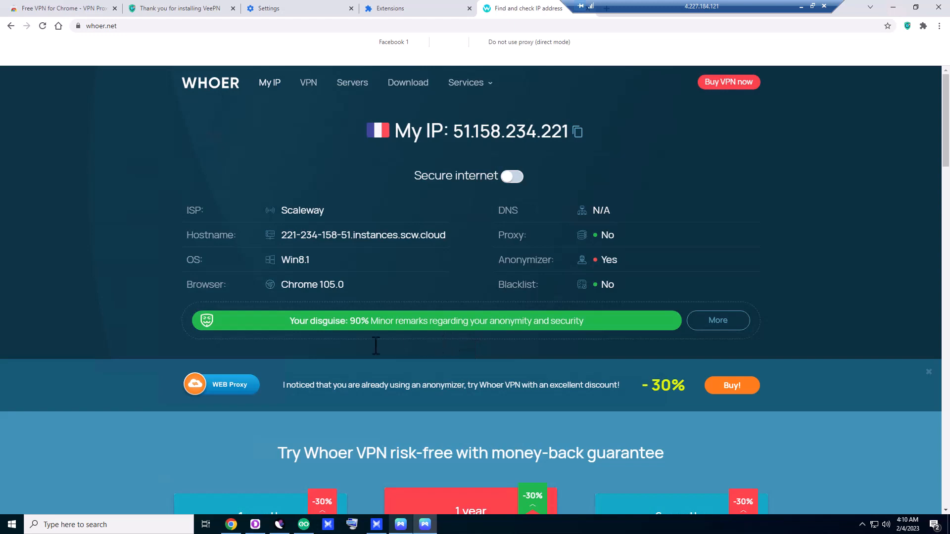
pyautogui.moveTo(366, 214)
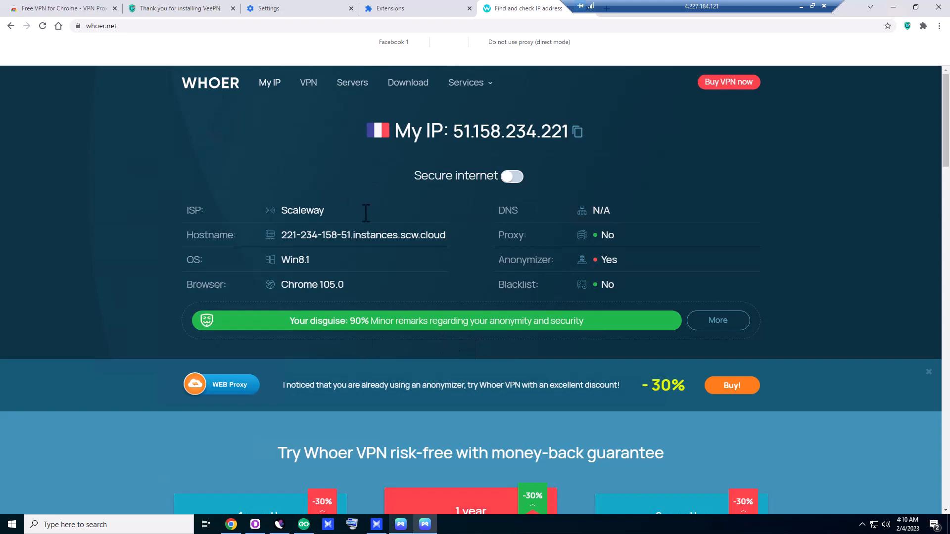
pyautogui.moveTo(719, 321)
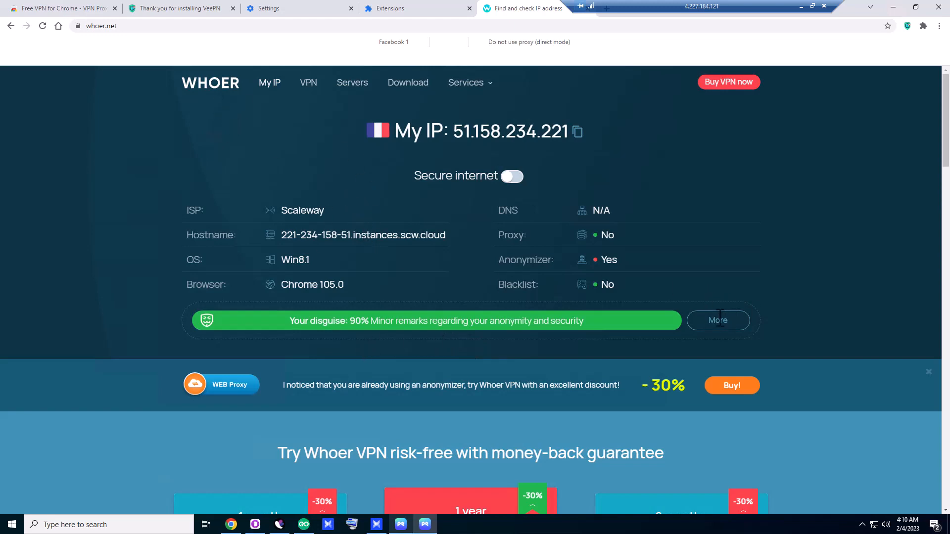
pyautogui.click(718, 321)
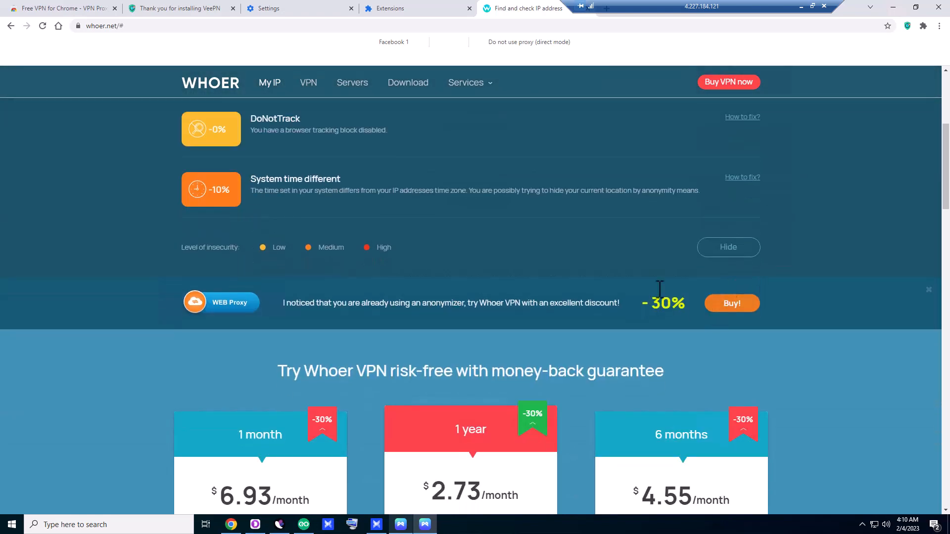
pyautogui.moveTo(733, 191)
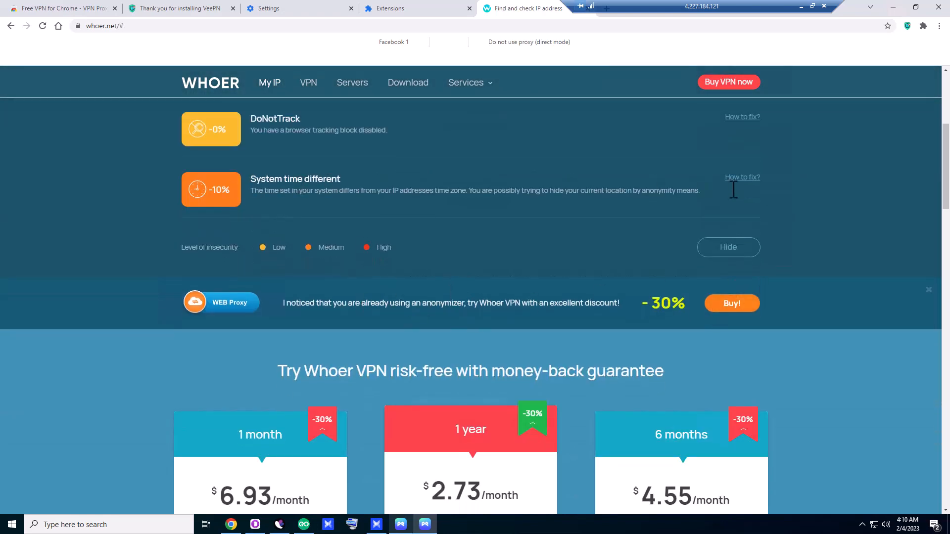
pyautogui.scroll(-3)
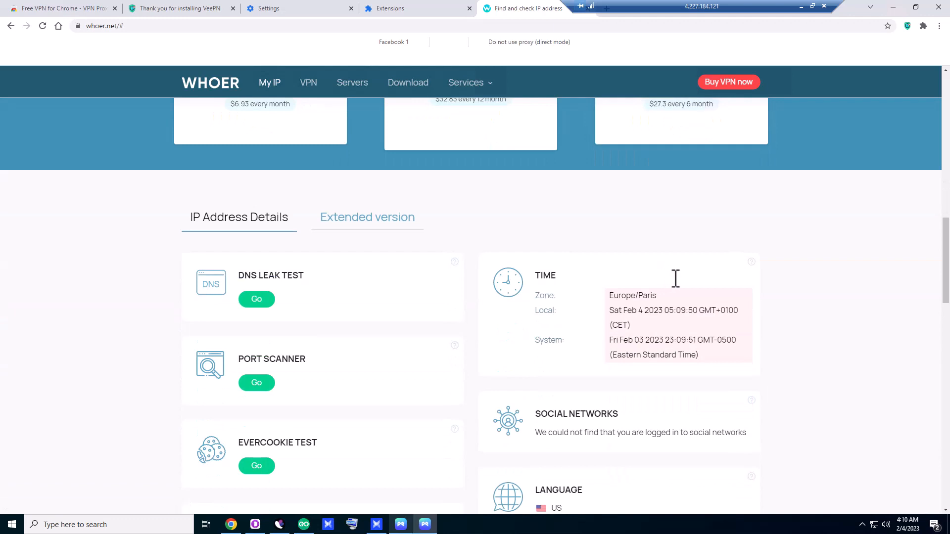
pyautogui.moveTo(631, 316)
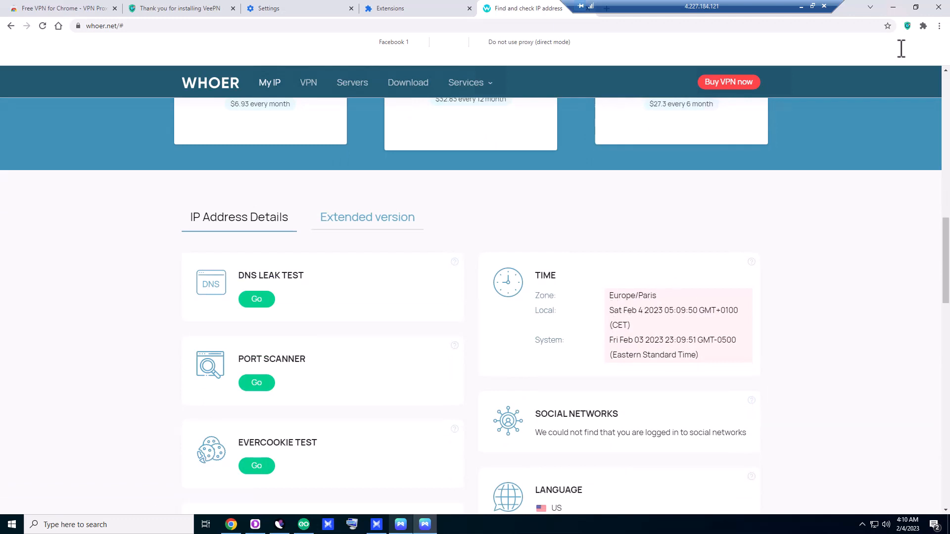
pyautogui.click(907, 26)
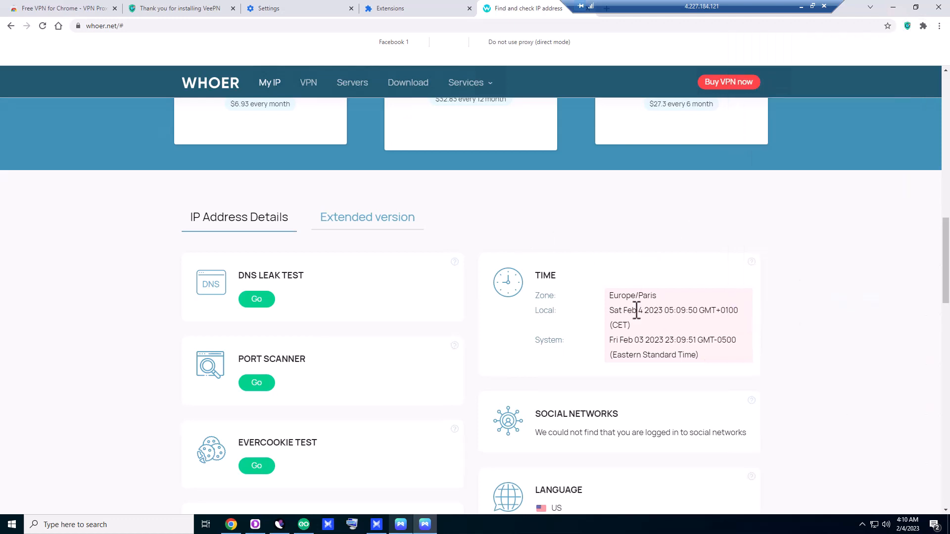
pyautogui.moveTo(701, 320)
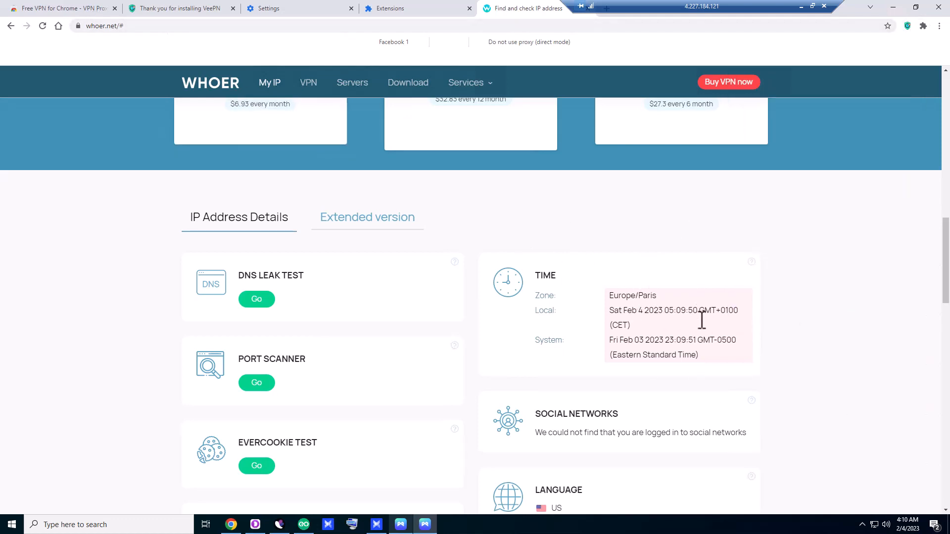
pyautogui.moveTo(683, 364)
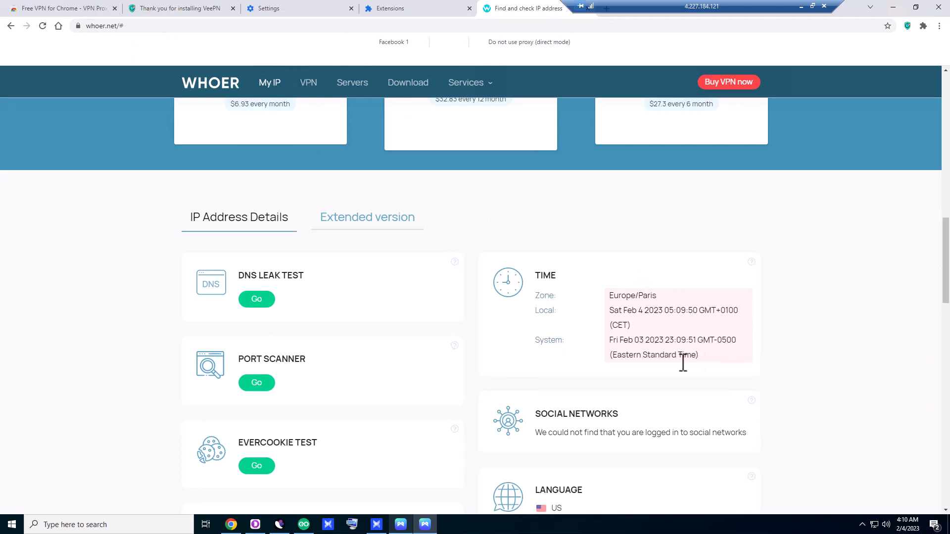
pyautogui.moveTo(661, 279)
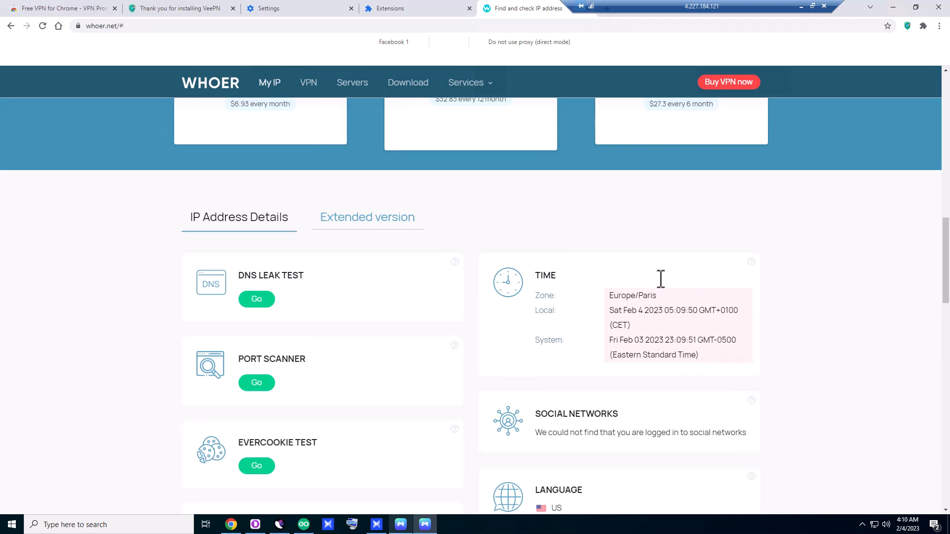
# Switch the VeePN server from Amsterdam to Paris, France, getting IP 212.47.236.69
pyautogui.click(907, 26)
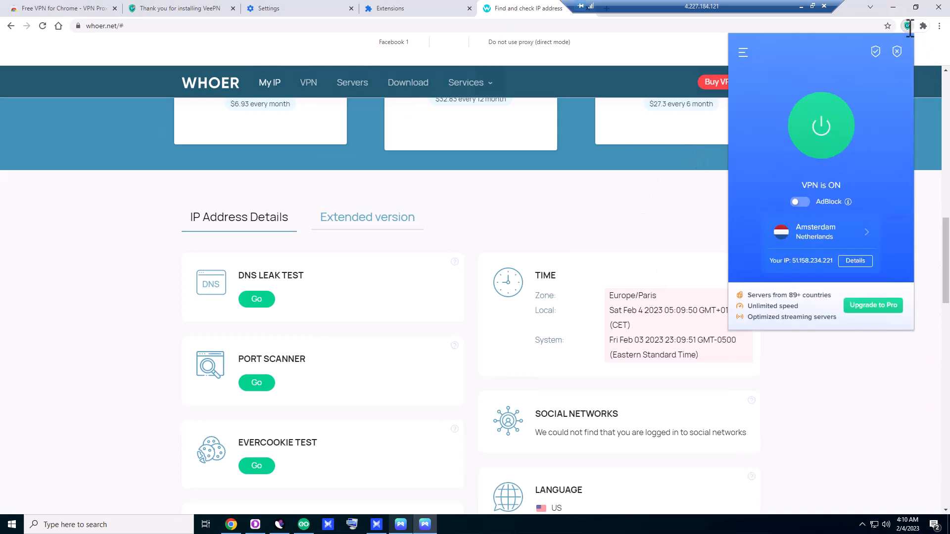
pyautogui.moveTo(524, 88)
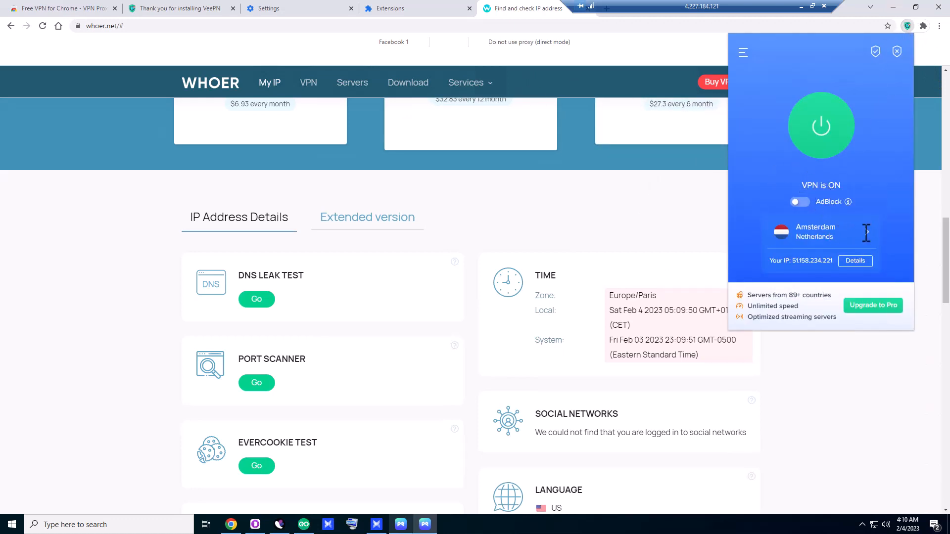
pyautogui.click(821, 232)
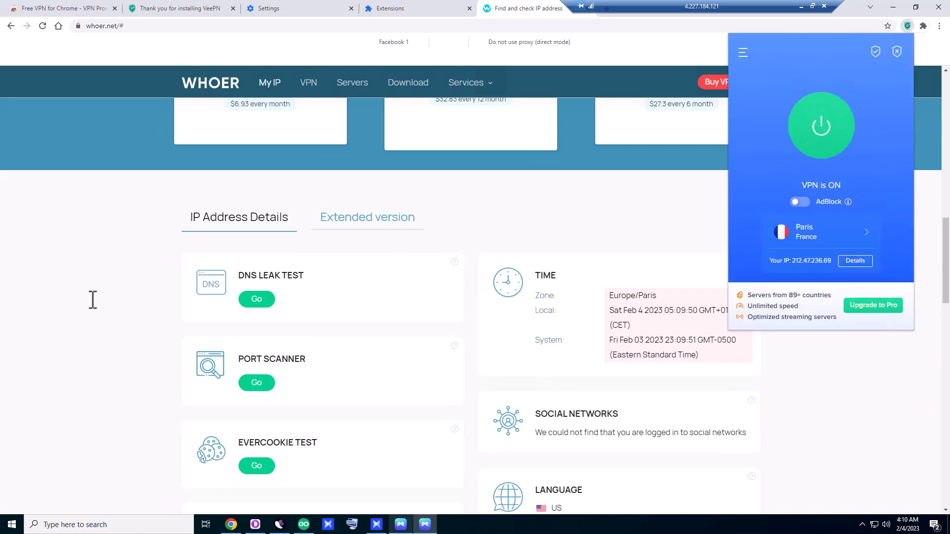
pyautogui.moveTo(795, 158)
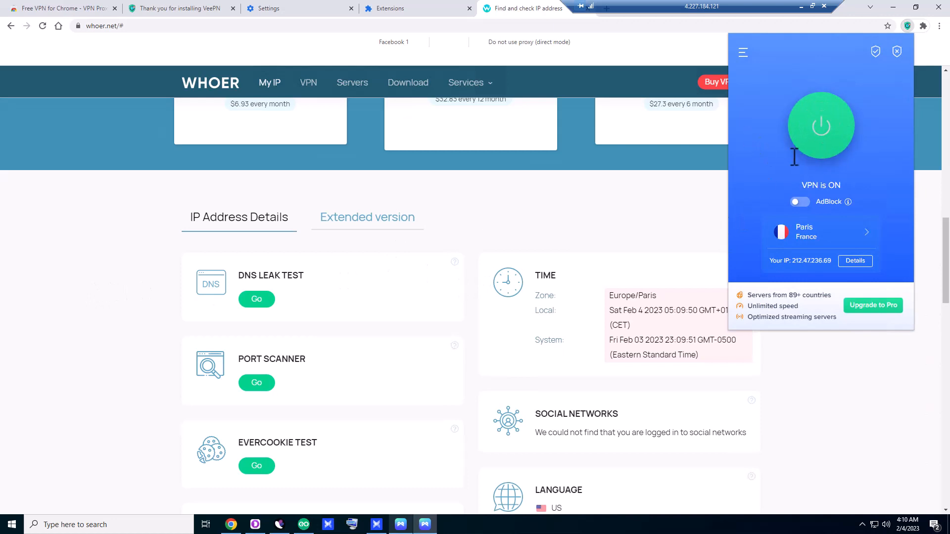
pyautogui.moveTo(721, 270)
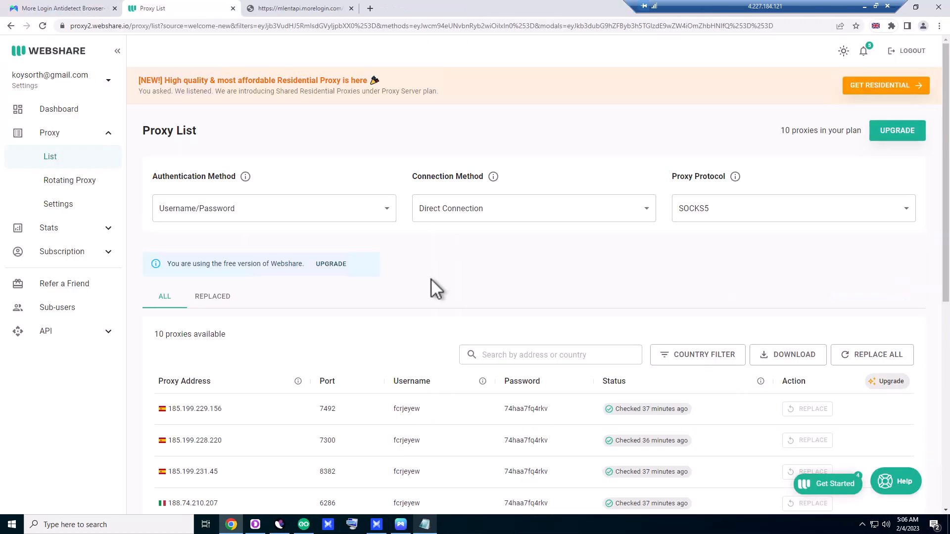
pyautogui.moveTo(442, 311)
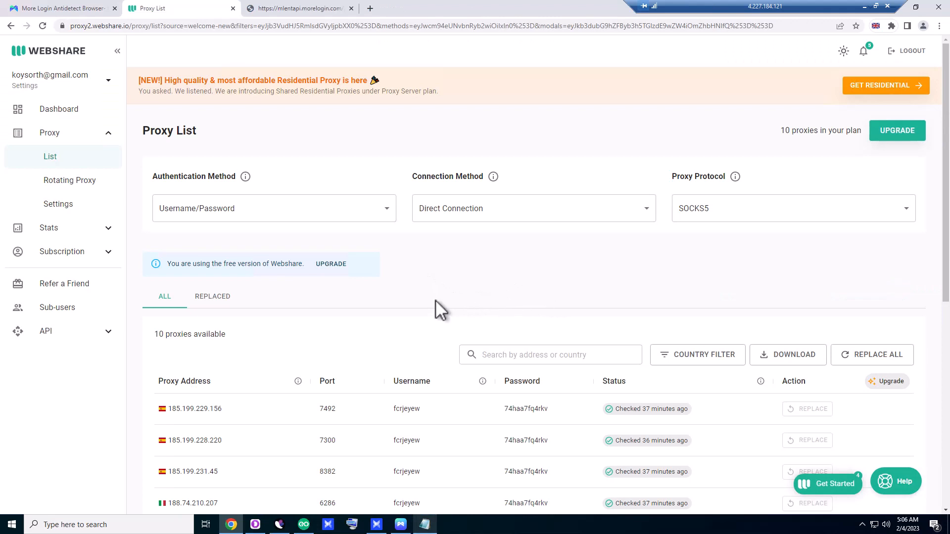
pyautogui.moveTo(453, 289)
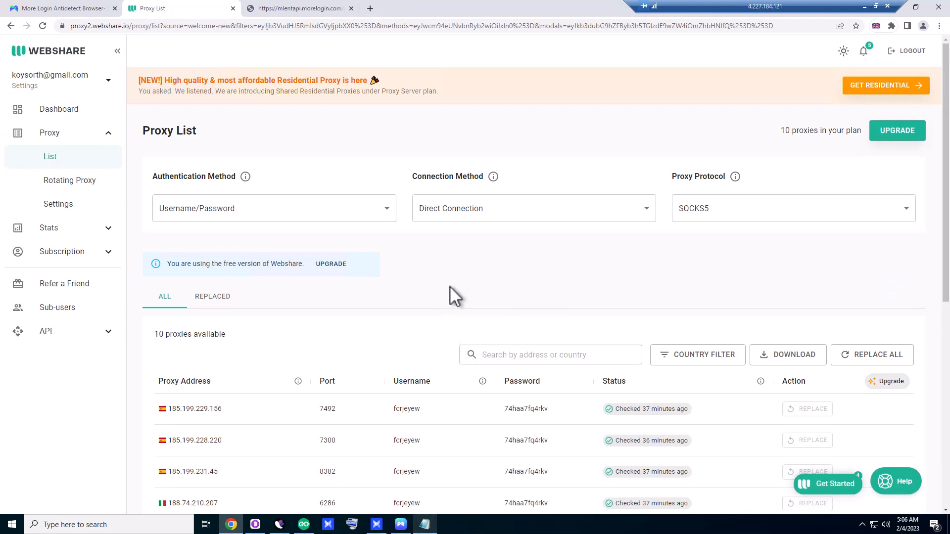
pyautogui.moveTo(250, 64)
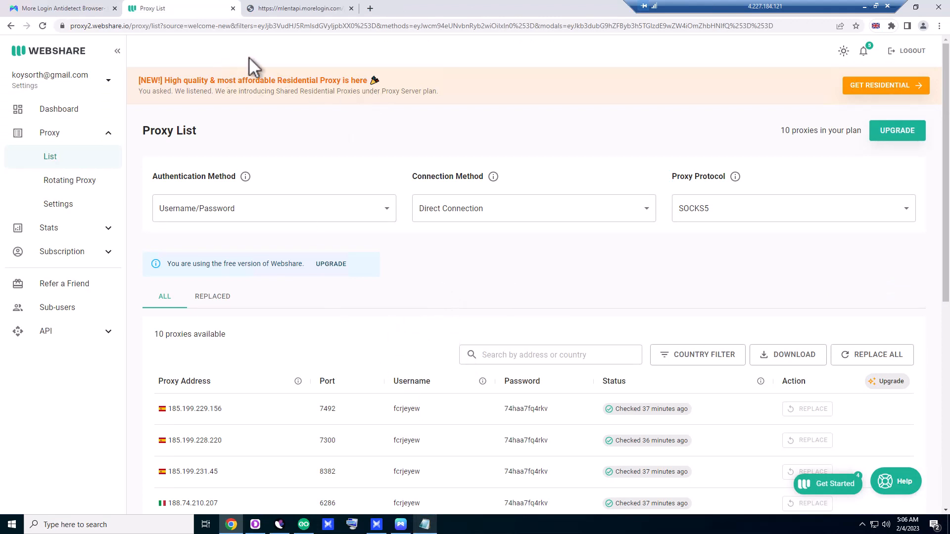
pyautogui.moveTo(102, 64)
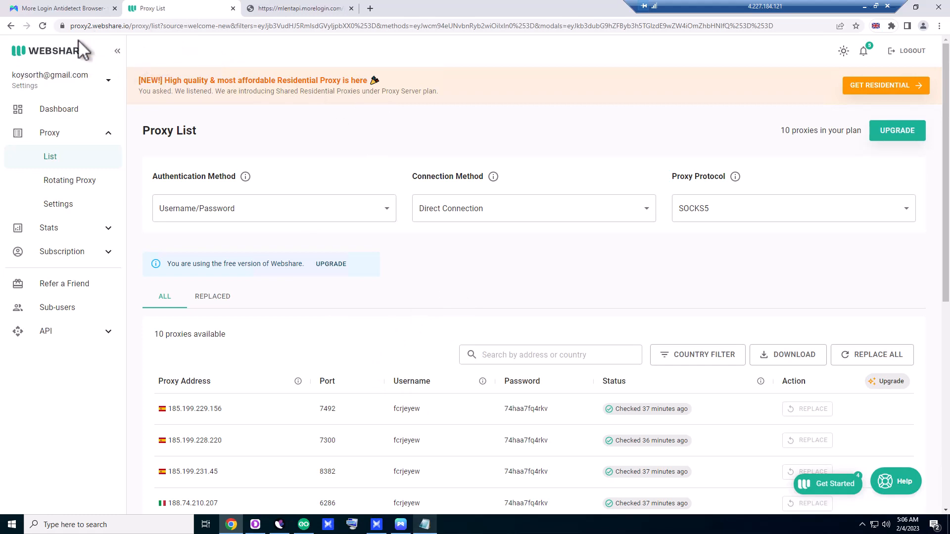
pyautogui.moveTo(326, 149)
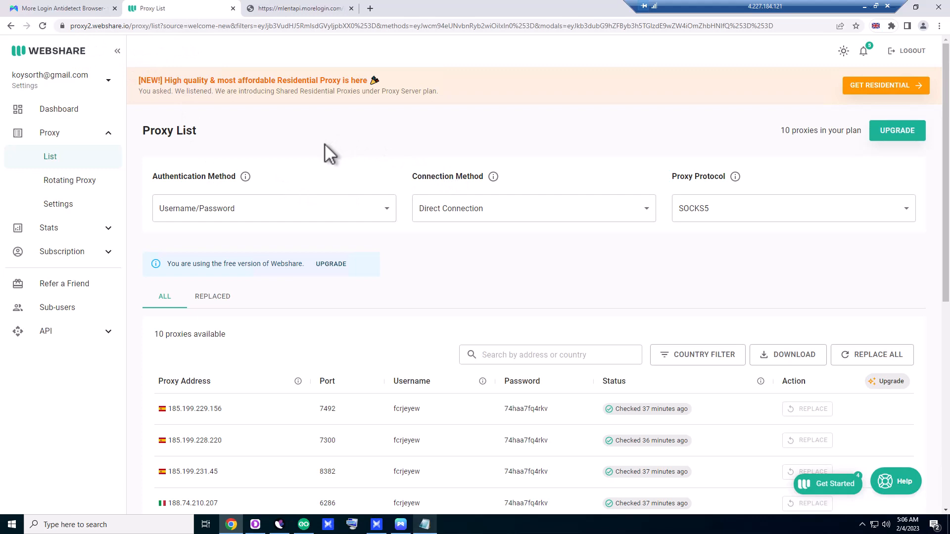
pyautogui.moveTo(99, 46)
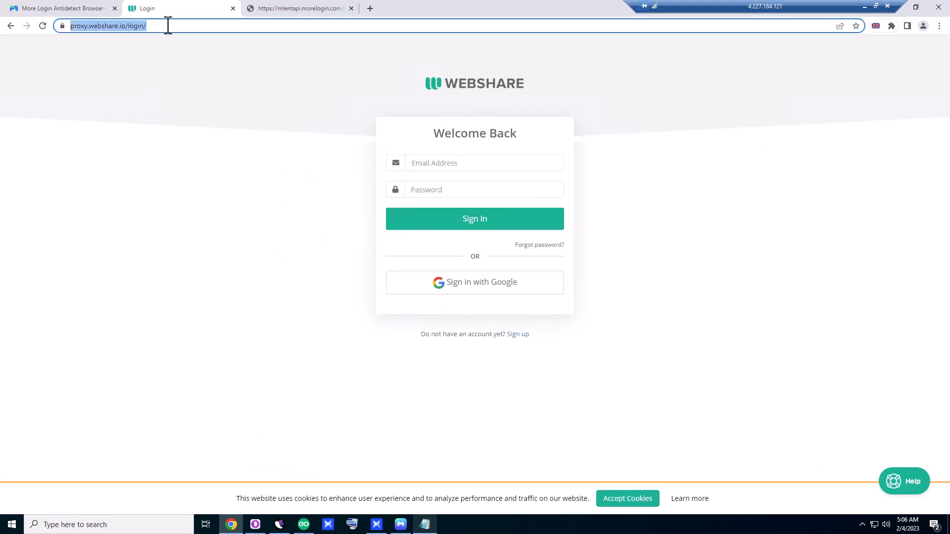
# Open webshare.io and view its proxy plans, starting with 10 free proxies and 1GB
pyautogui.write('webshare.io')
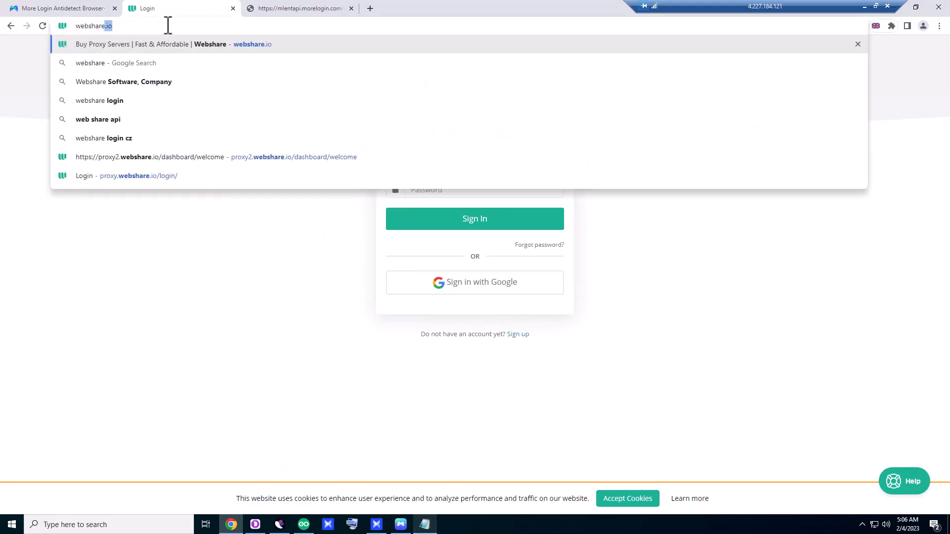
pyautogui.click(174, 44)
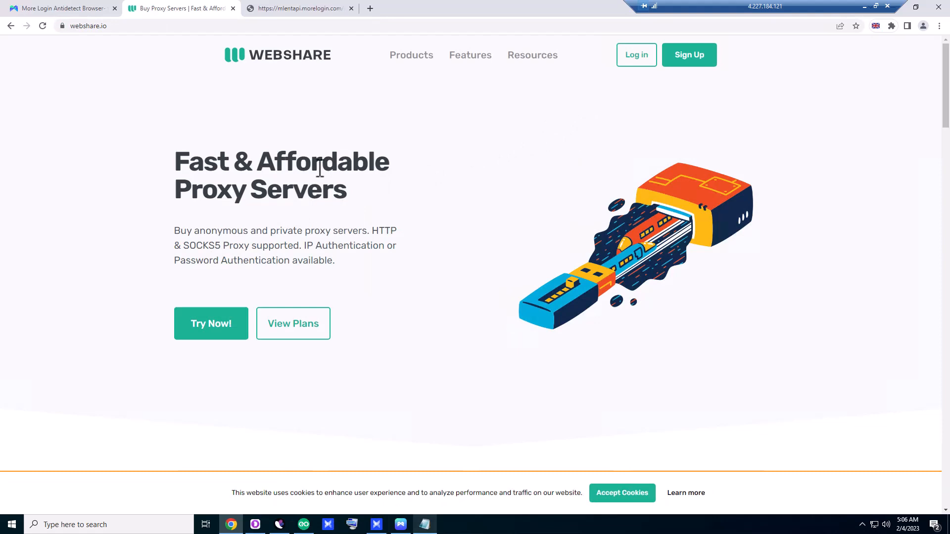
pyautogui.moveTo(373, 282)
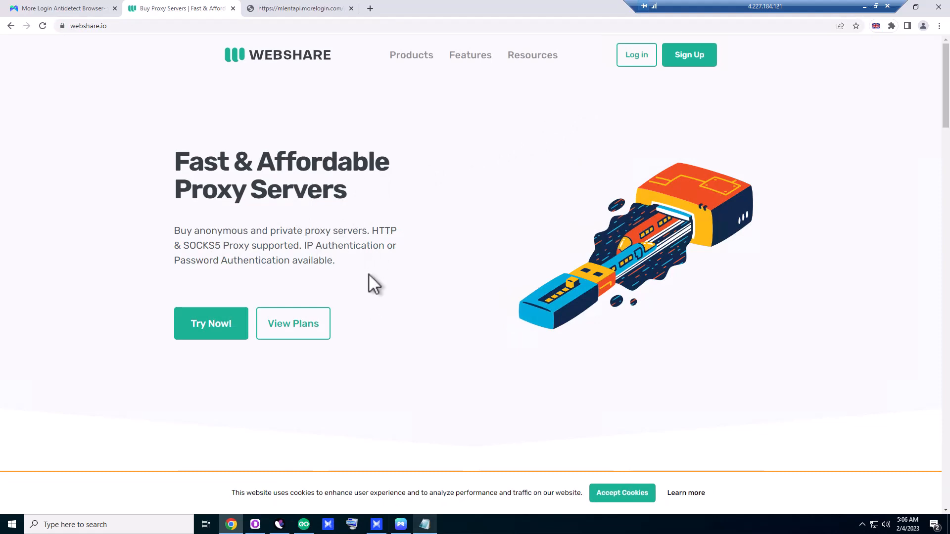
pyautogui.moveTo(363, 286)
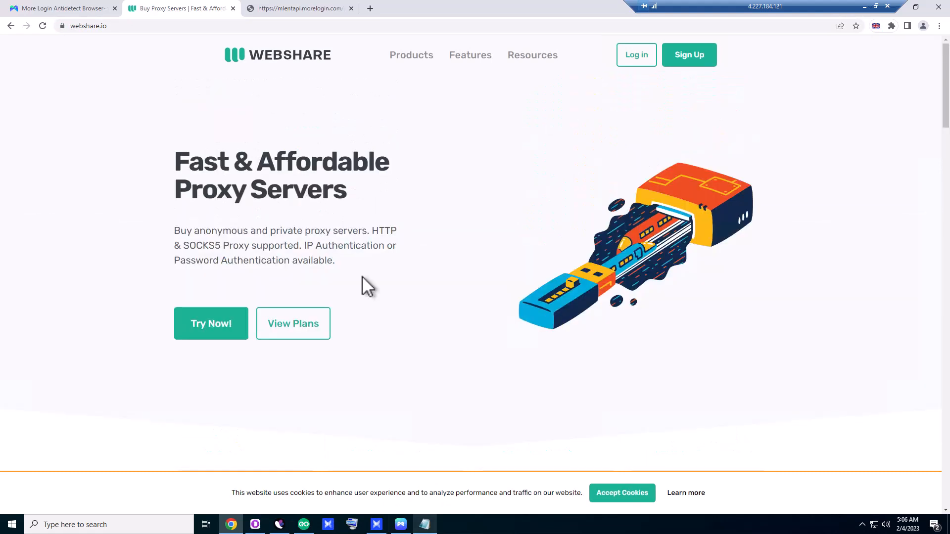
pyautogui.click(293, 324)
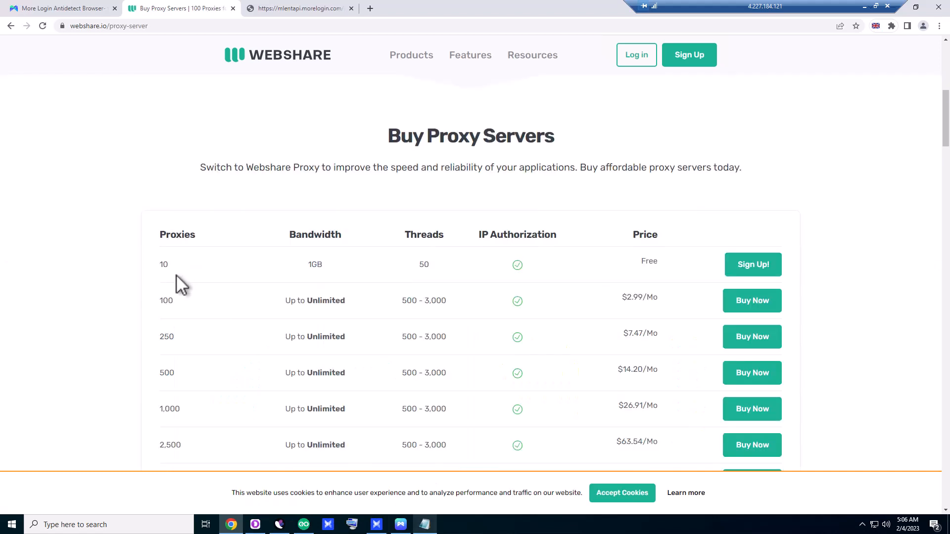
pyautogui.moveTo(319, 282)
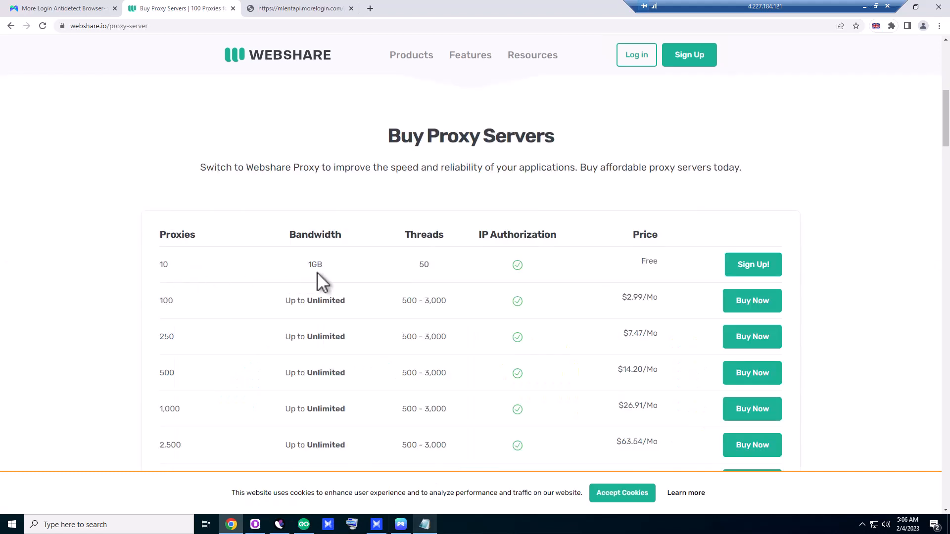
pyautogui.moveTo(726, 290)
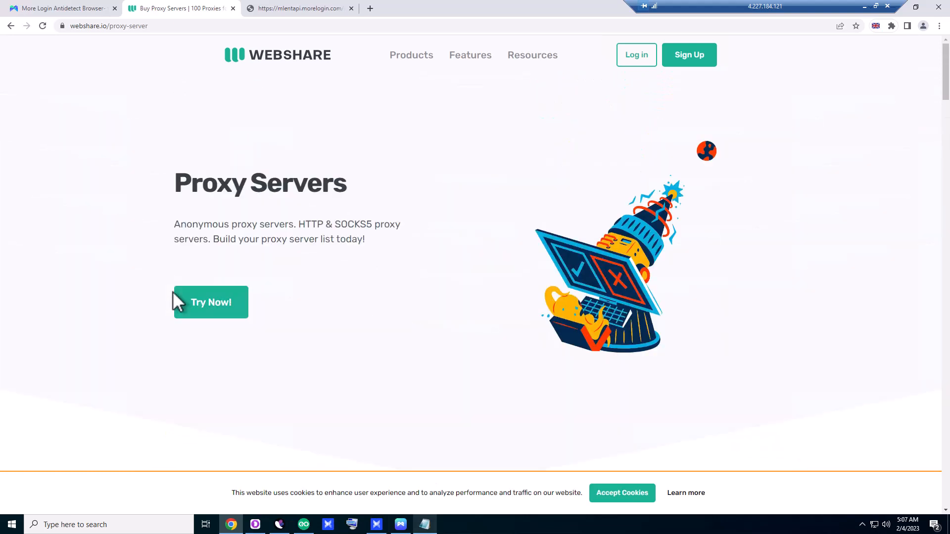
pyautogui.moveTo(309, 247)
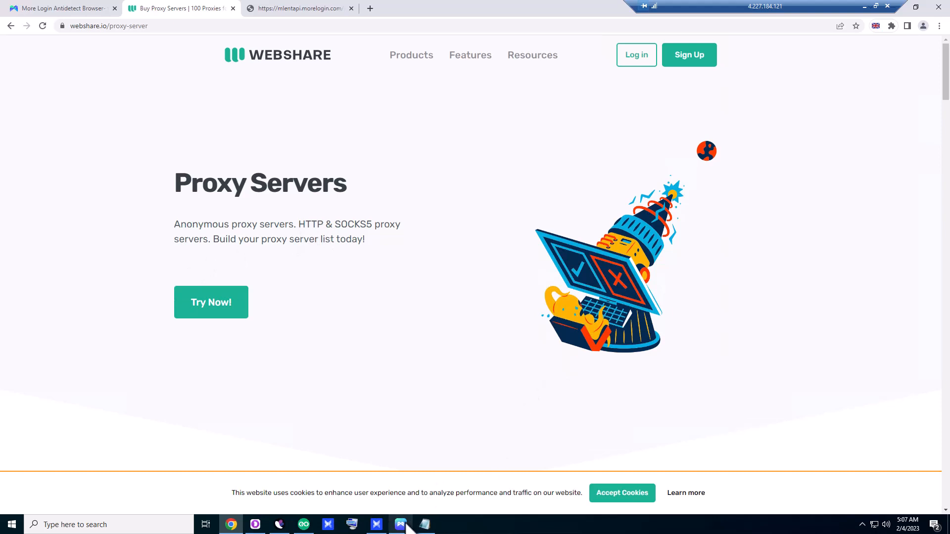
# Bring up the MoreLogin Advance Setting window and scroll through its profile form
pyautogui.click(400, 525)
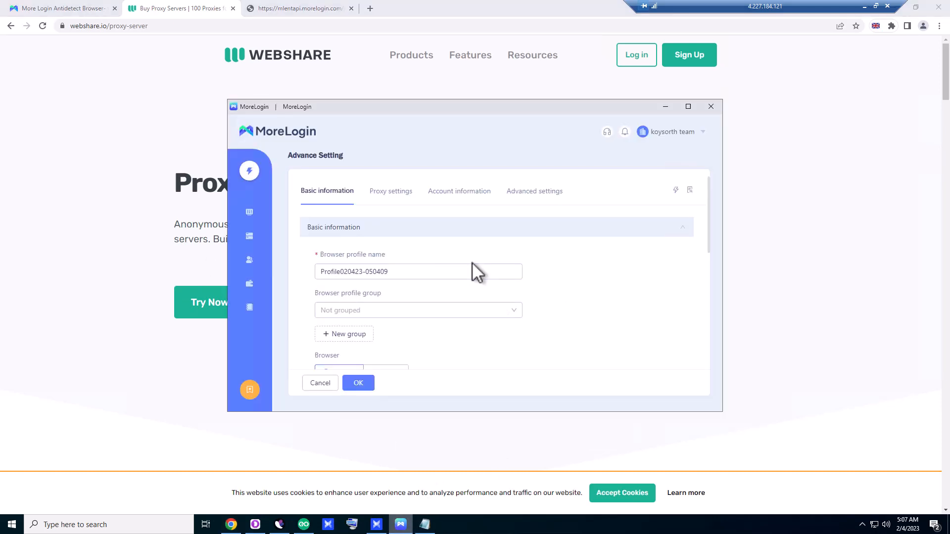
pyautogui.moveTo(706, 122)
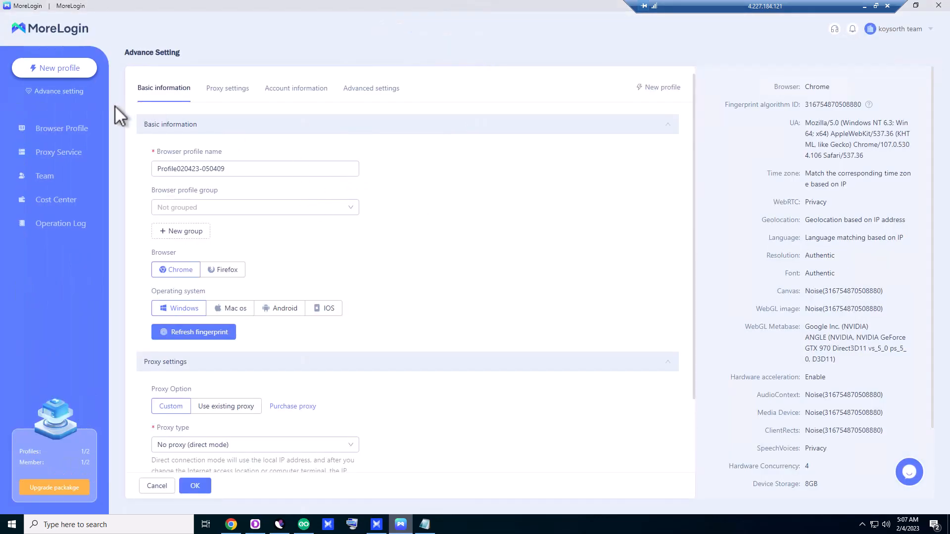
pyautogui.scroll(-3)
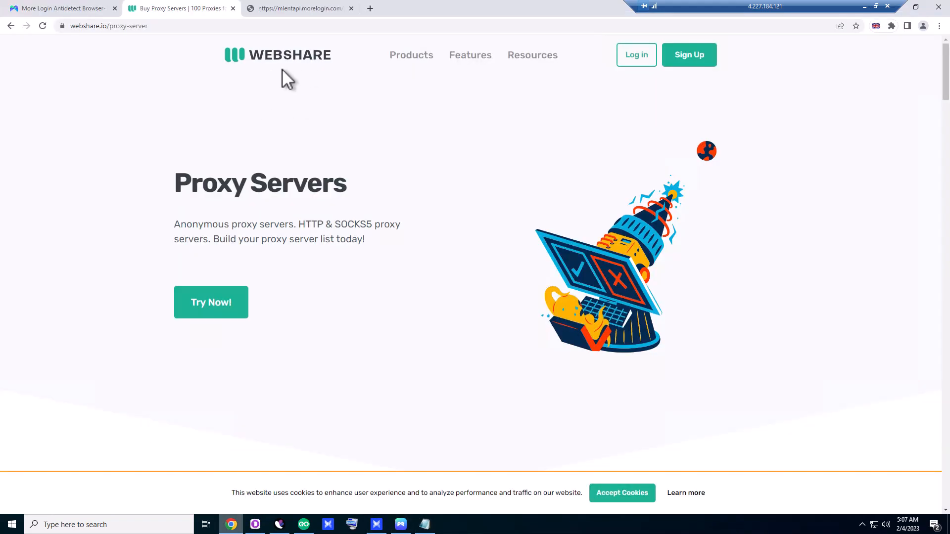
pyautogui.moveTo(149, 55)
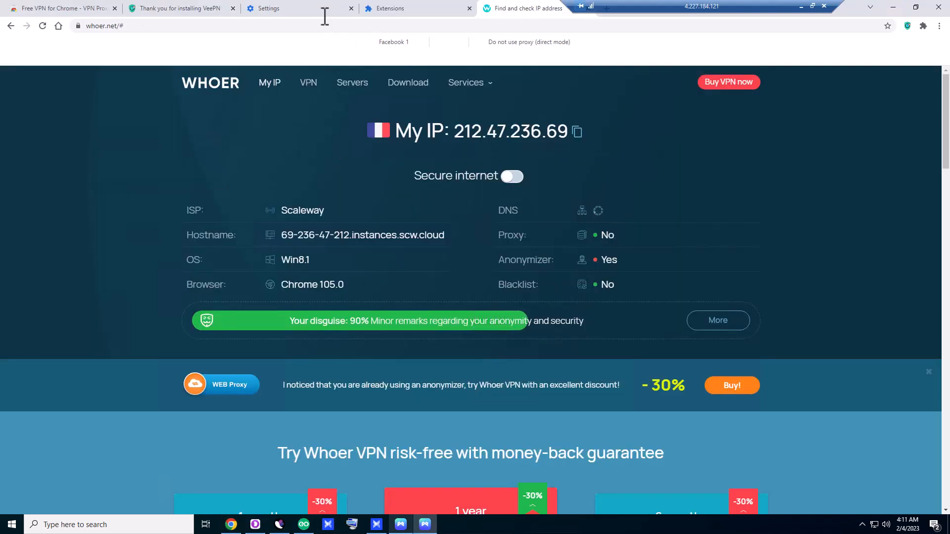
# Switch to the 'Thank You For Installing VeePN' welcome tab
pyautogui.click(178, 7)
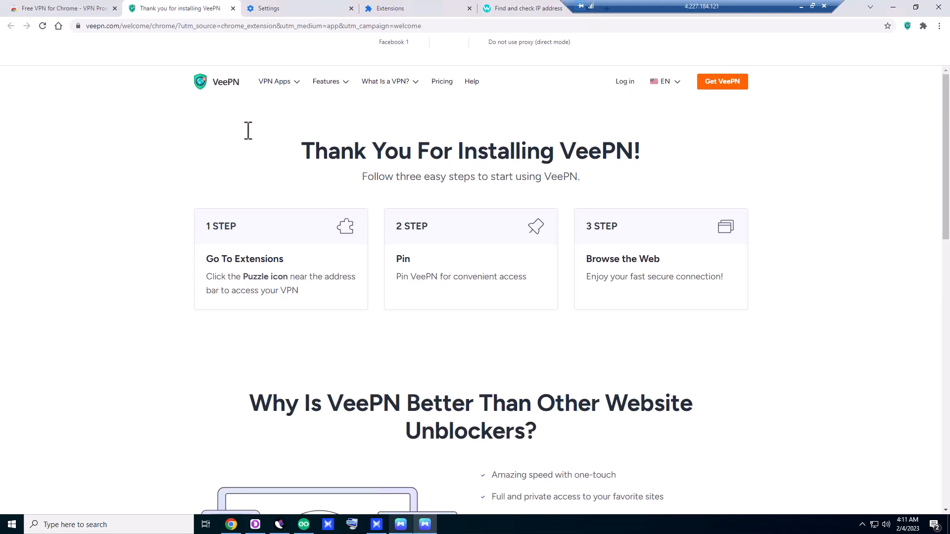
pyautogui.moveTo(133, 302)
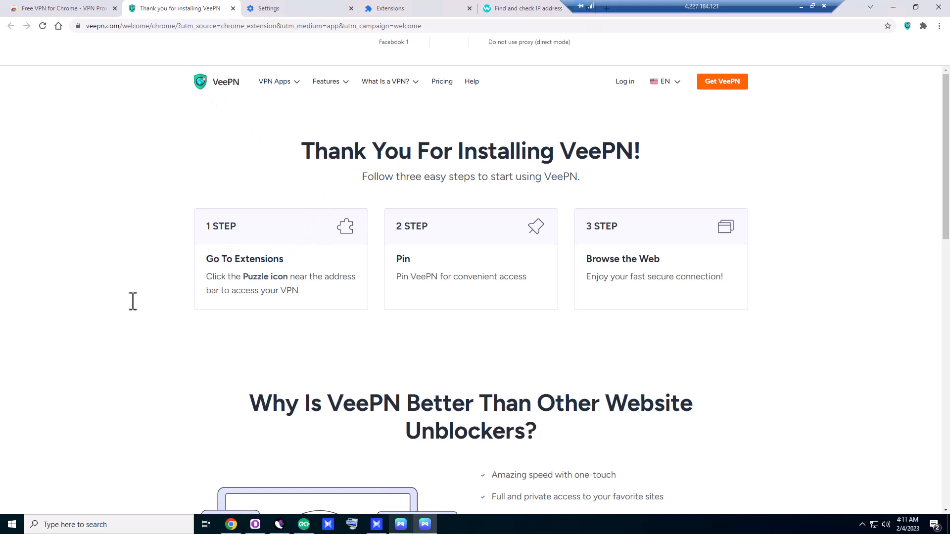
pyautogui.moveTo(136, 305)
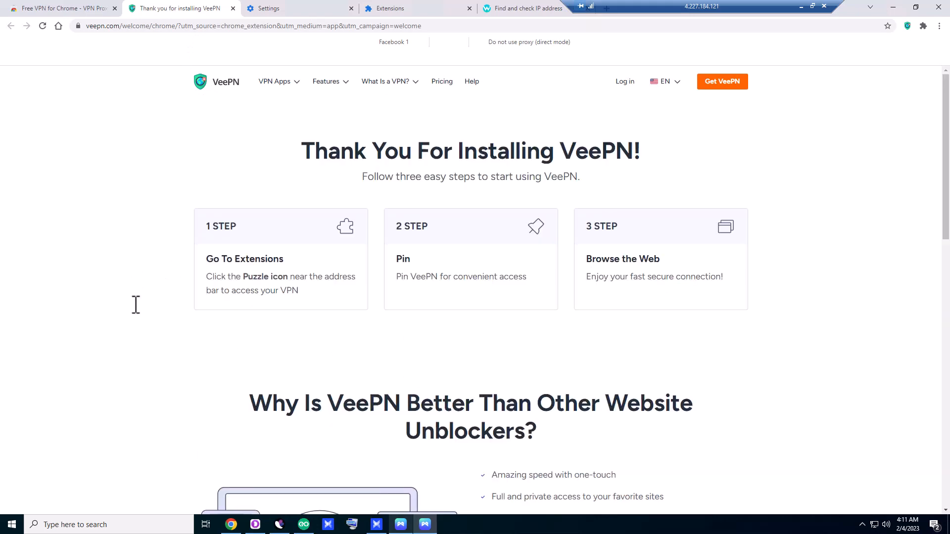